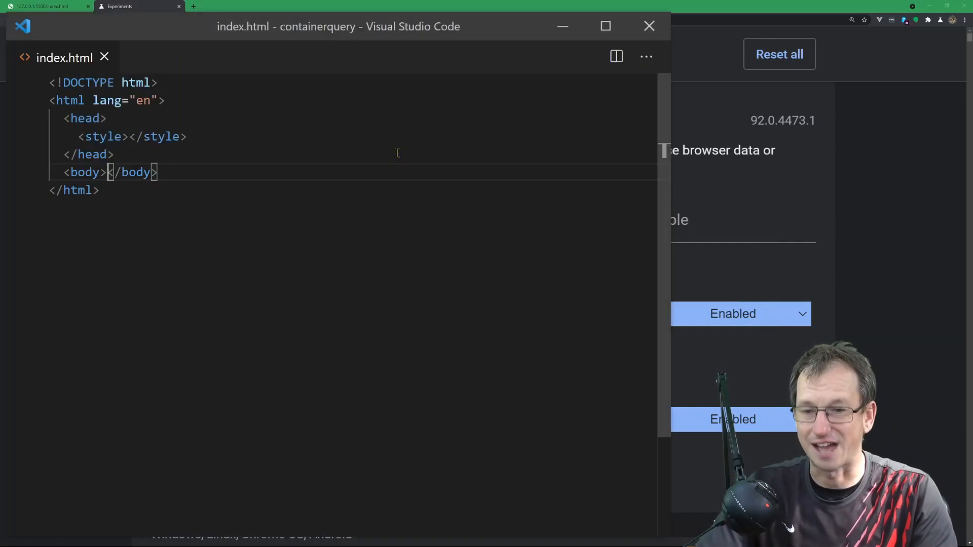
- Search chrome://flags for 'css con' and confirm Enable CSS Container Queries is Enabled
left_click(136, 6)
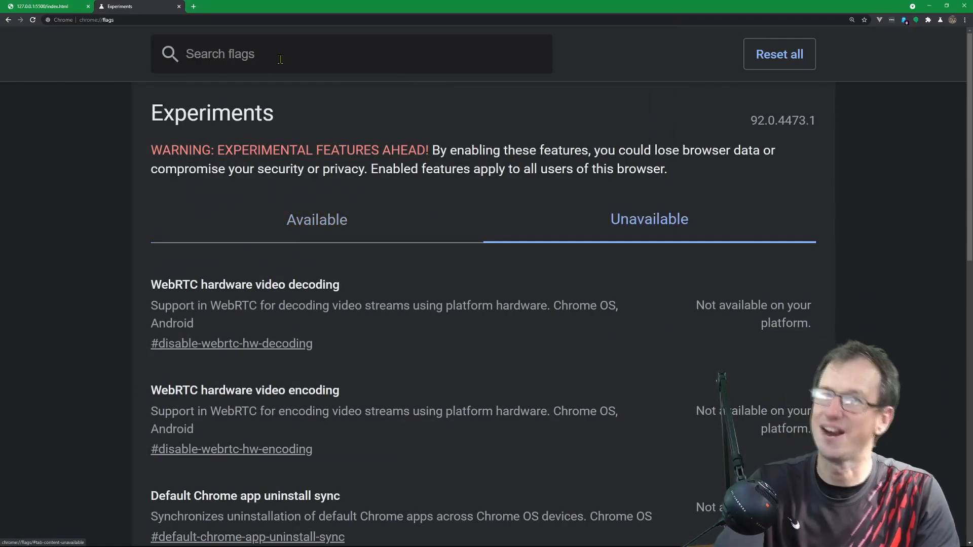
left_click(97, 20)
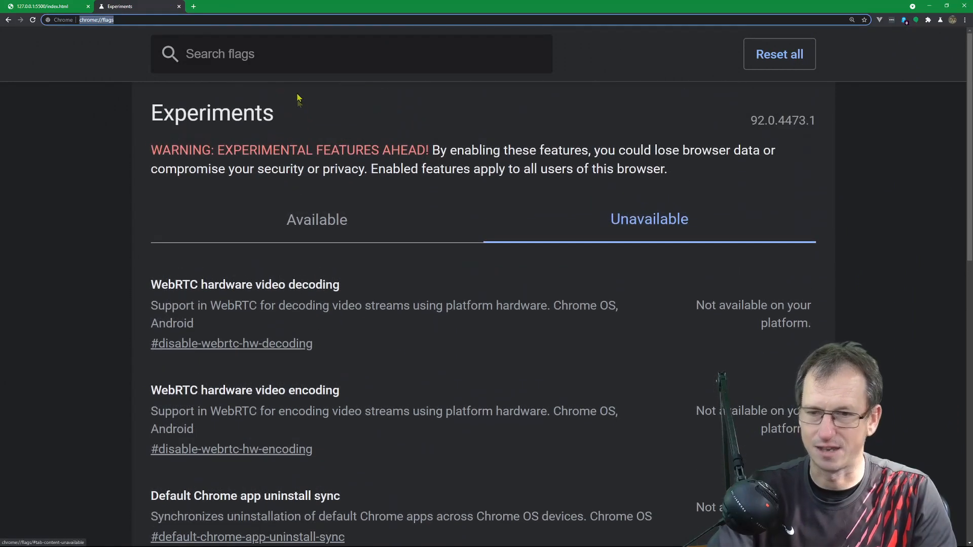
type("css co")
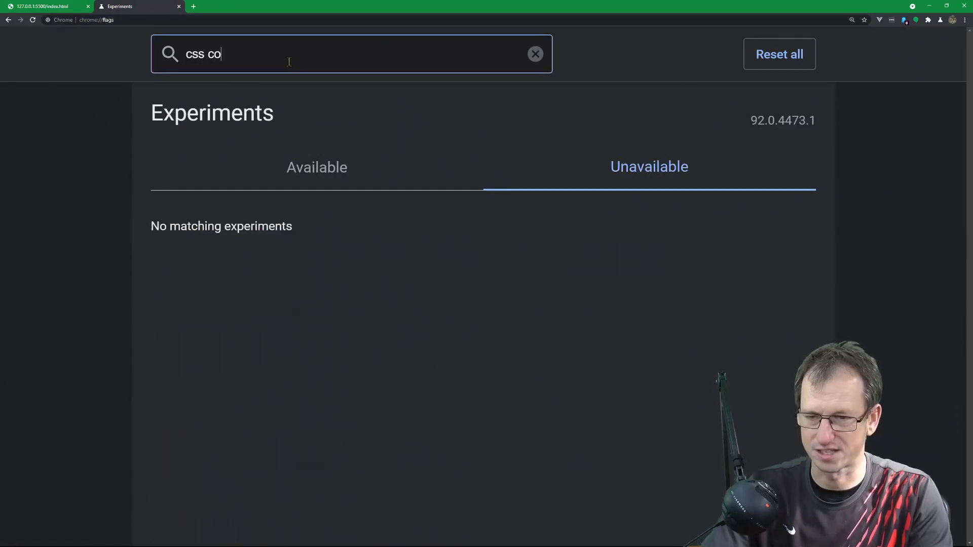
type("n")
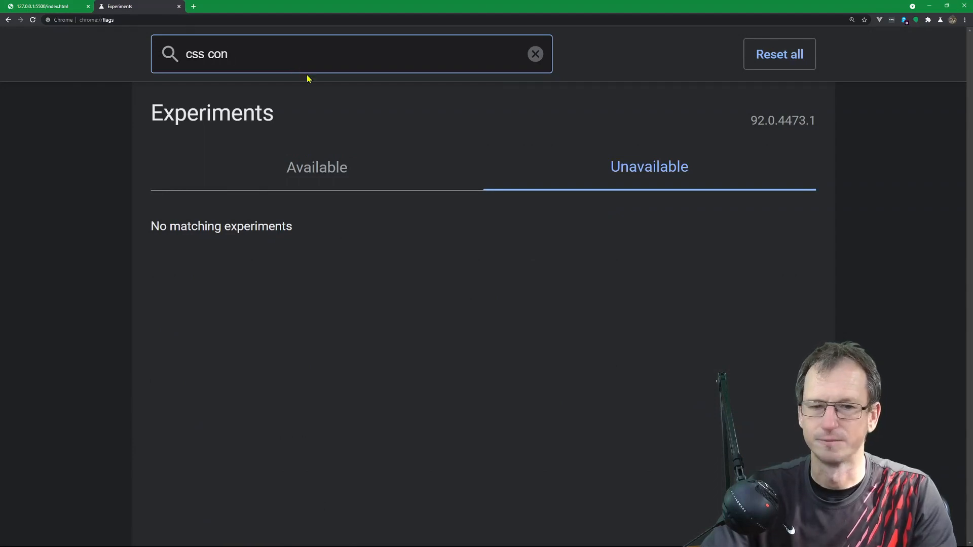
left_click(317, 167)
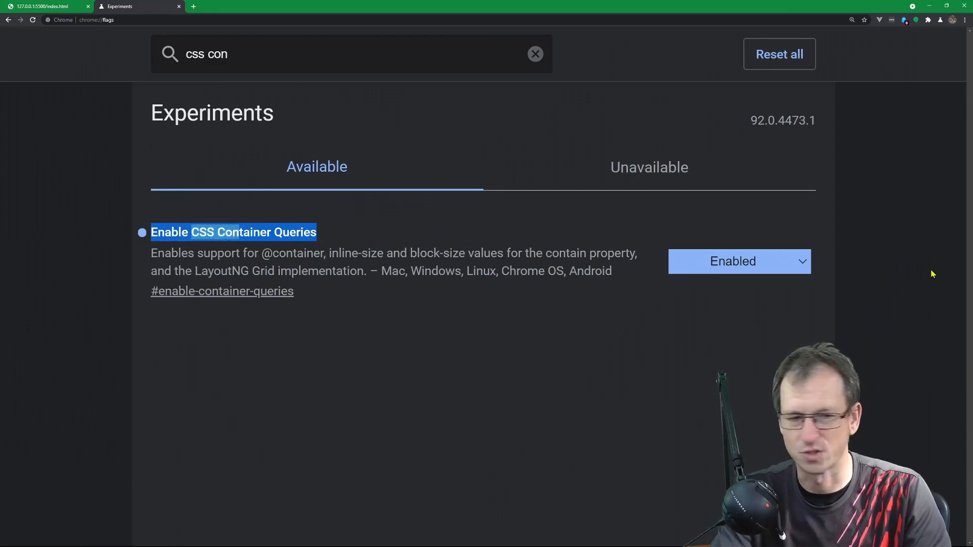
mouse_move(503, 199)
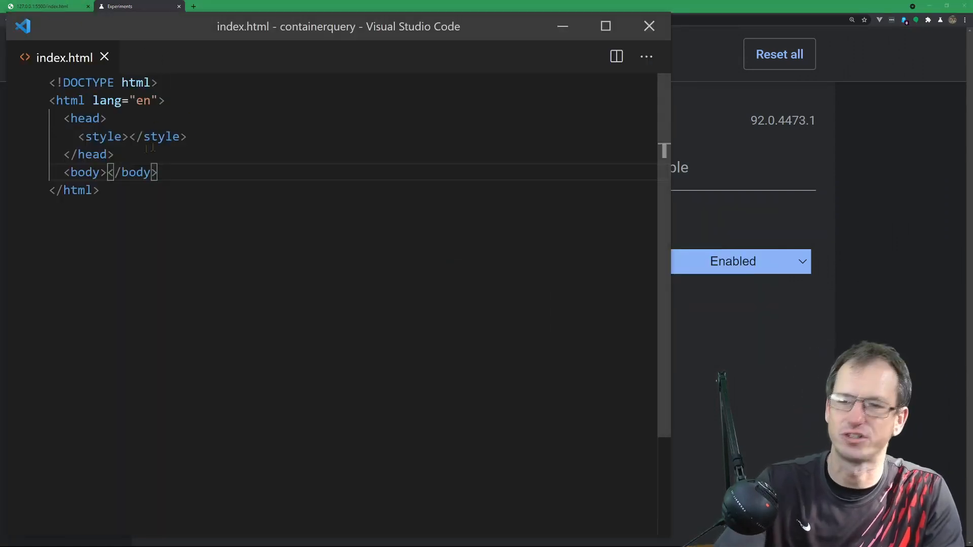
- Nest div.card inside div.main with a 200px-wide ./smudge.png image and no alt attribute
key("Enter")
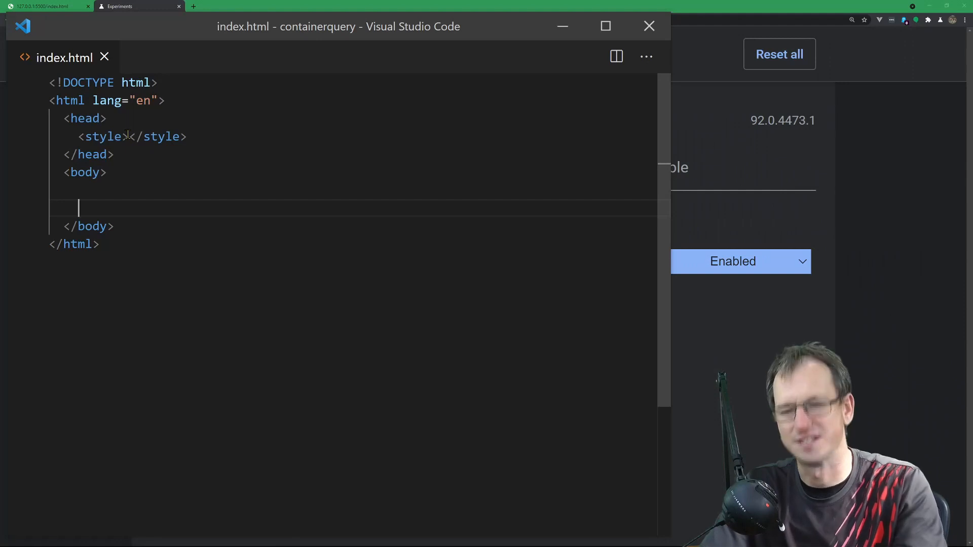
type("div ></div>")
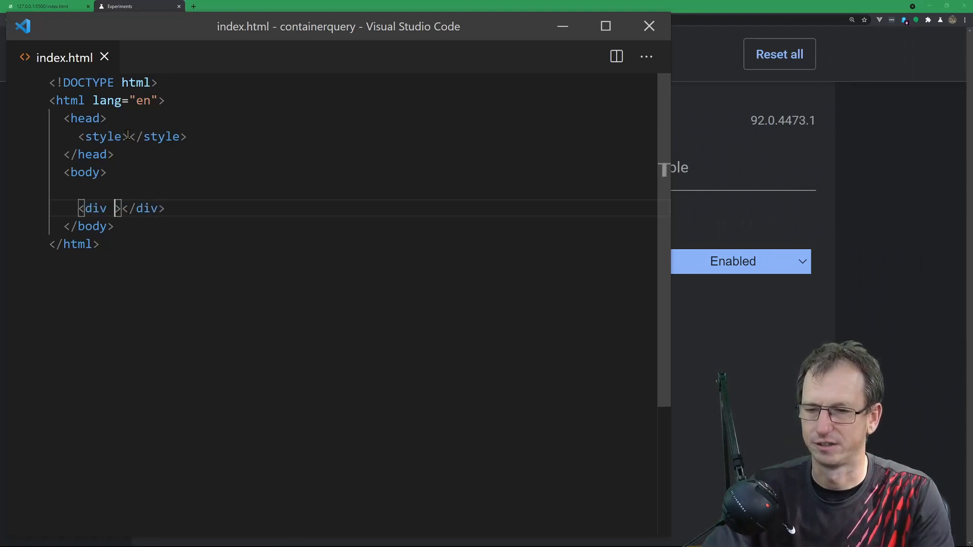
type("clas")
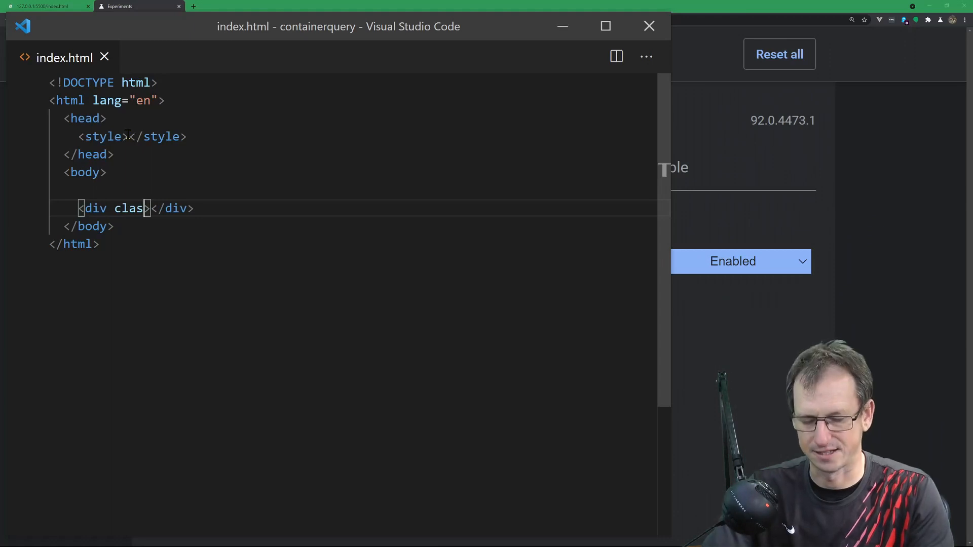
type("=\"")
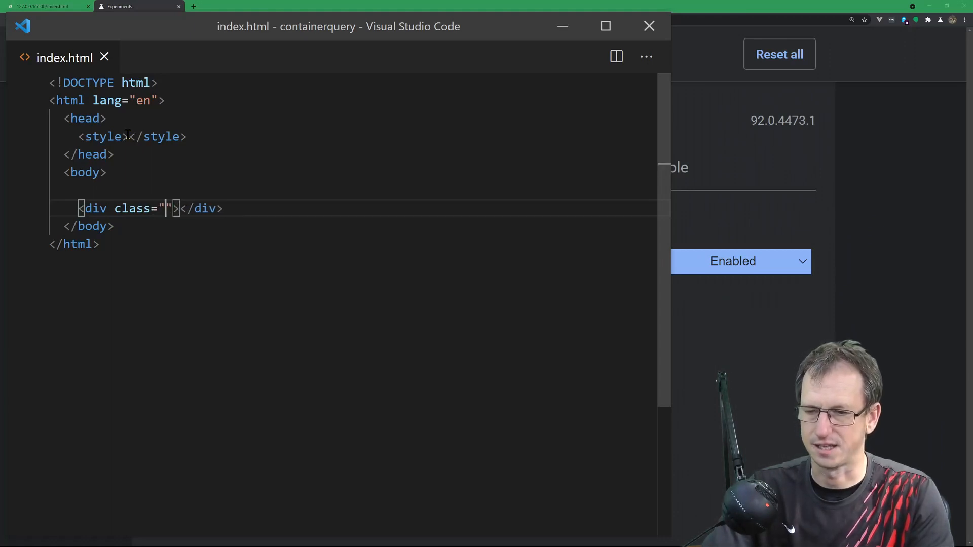
type("main")
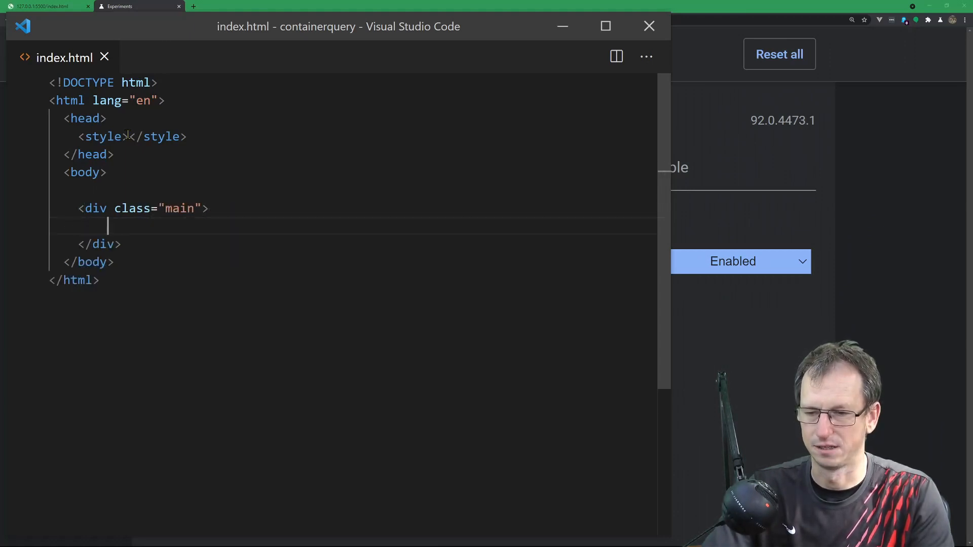
type("divq")
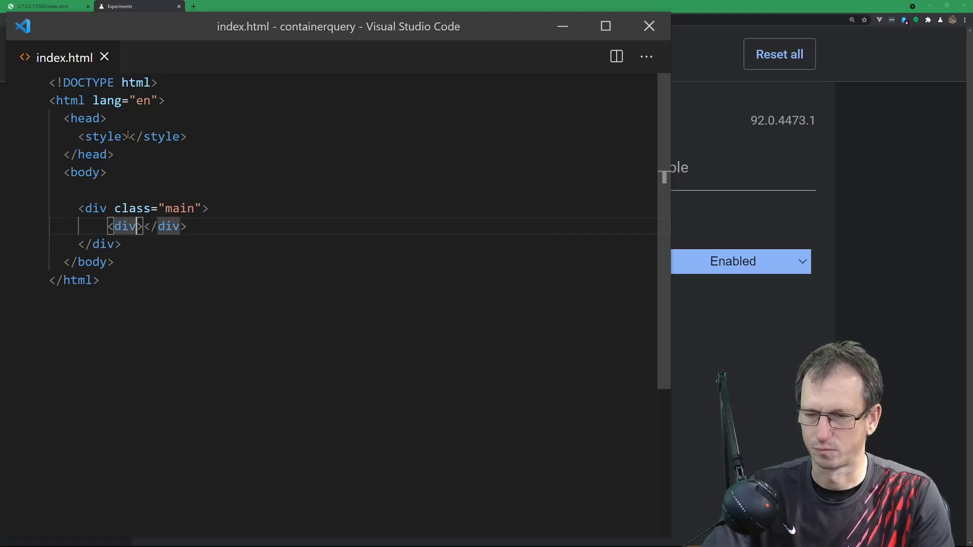
type("class")
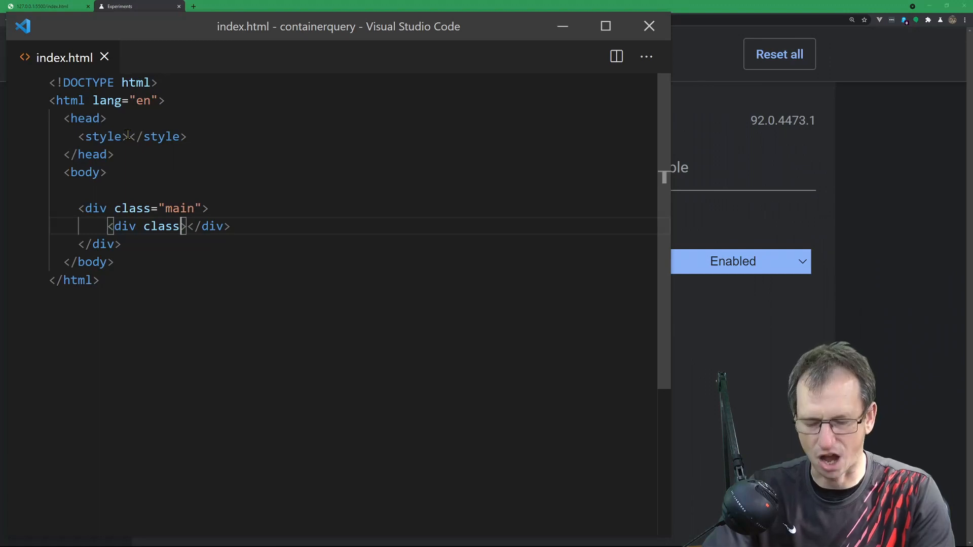
type("=\"card\"")
type("<img src=\"\" alt=\"\">")
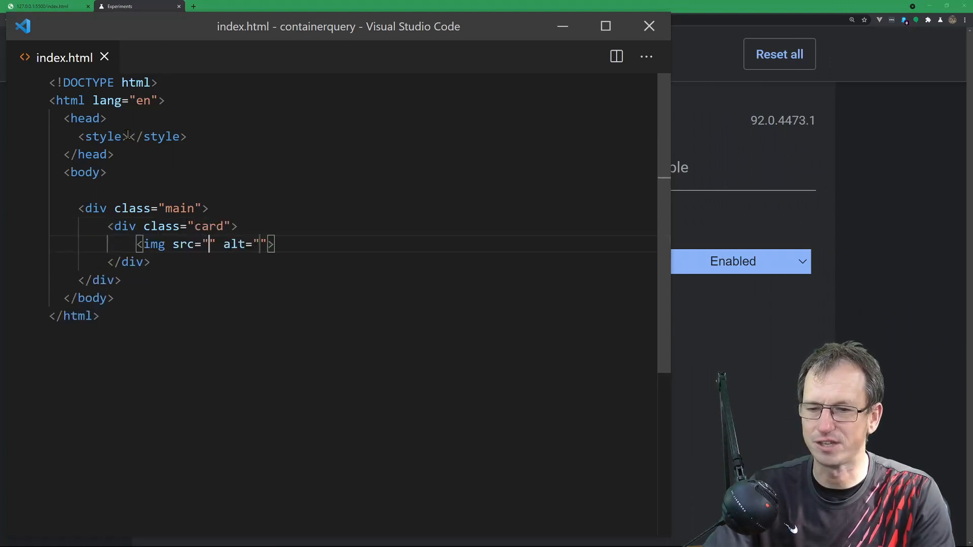
type("./smudge.png")
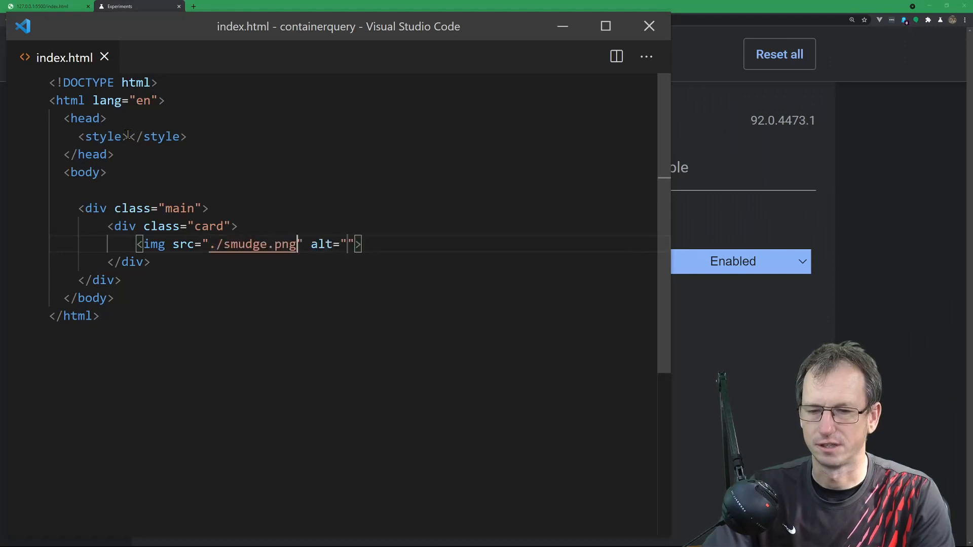
type("width=\"2\"")
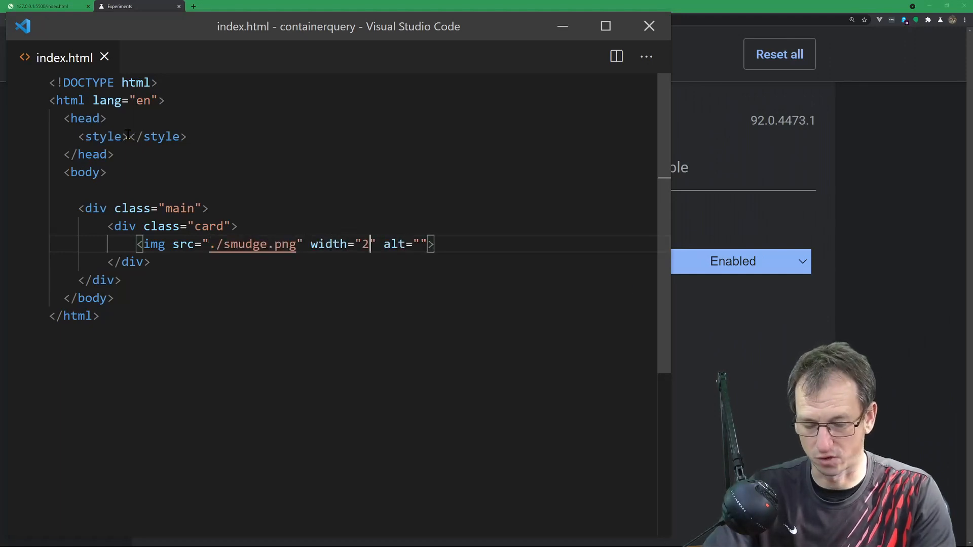
type("00px")
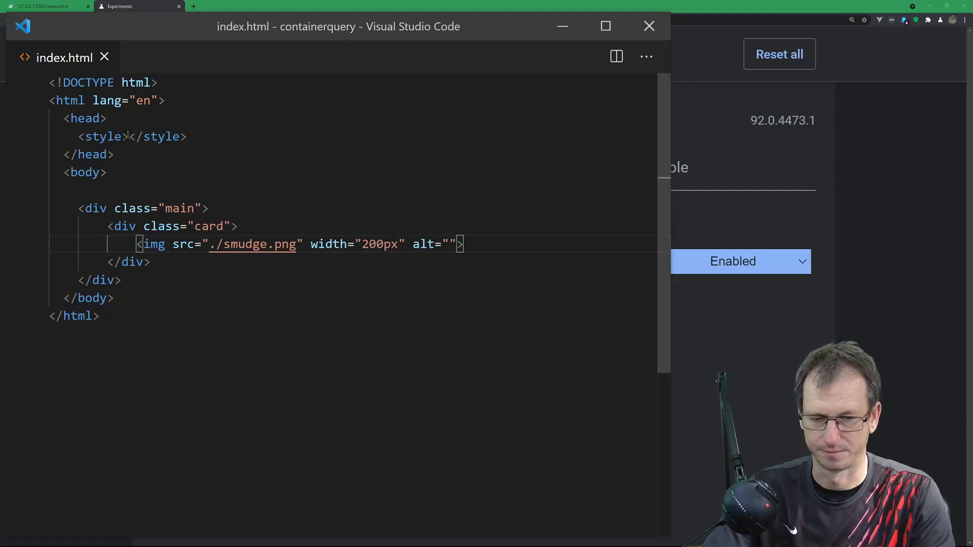
key("Backspace")
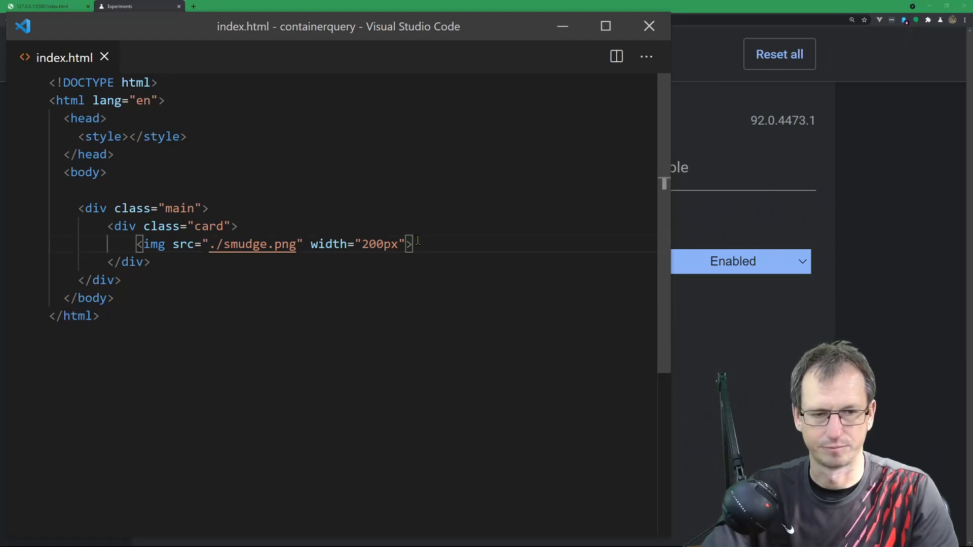
- Add a caption div below the image describing Smudge the beagle
left_click(118, 6)
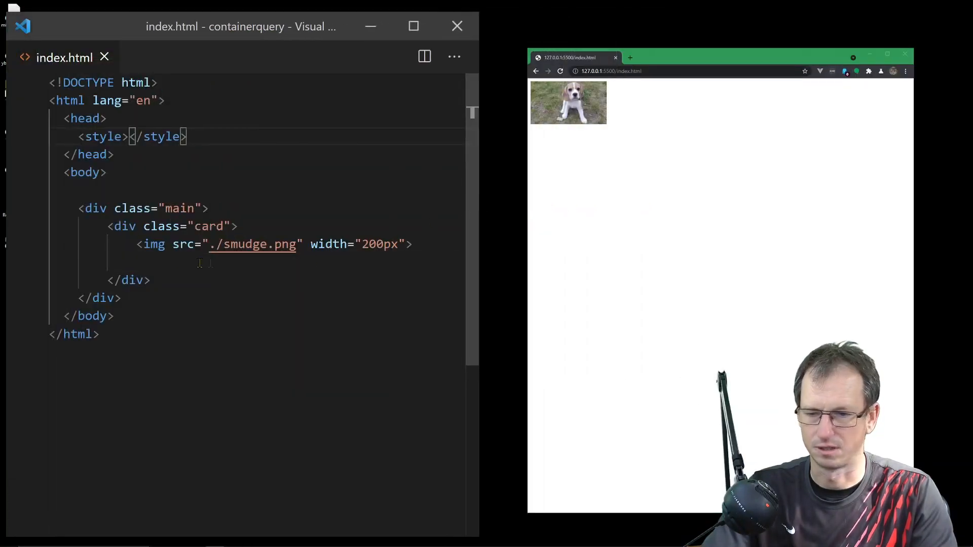
type("dvi")
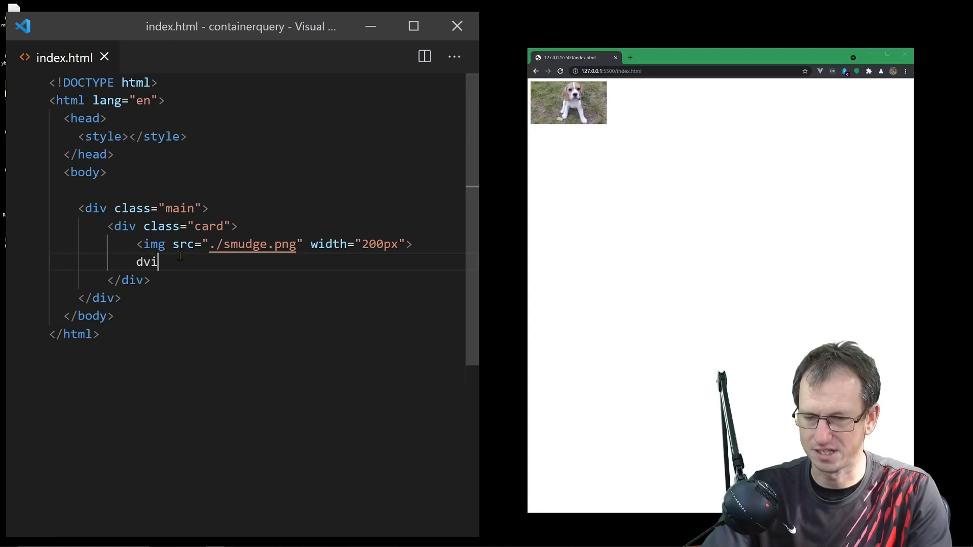
type("<div></div>")
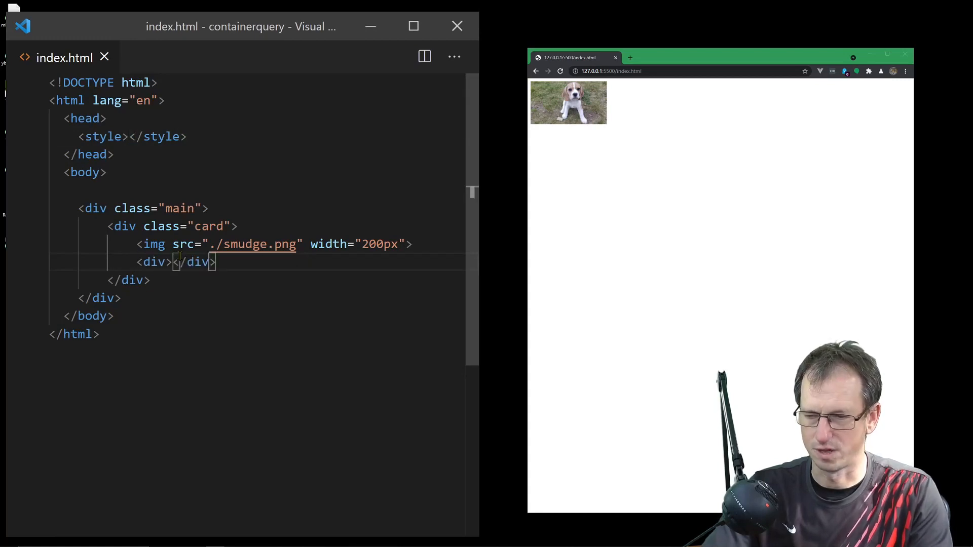
type("This is Sm")
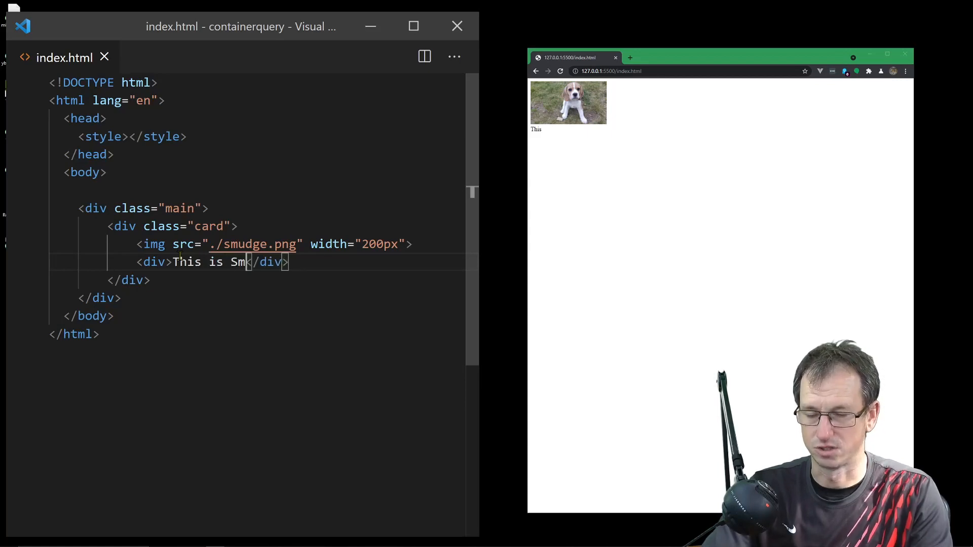
type("udge the beagle and this text wo")
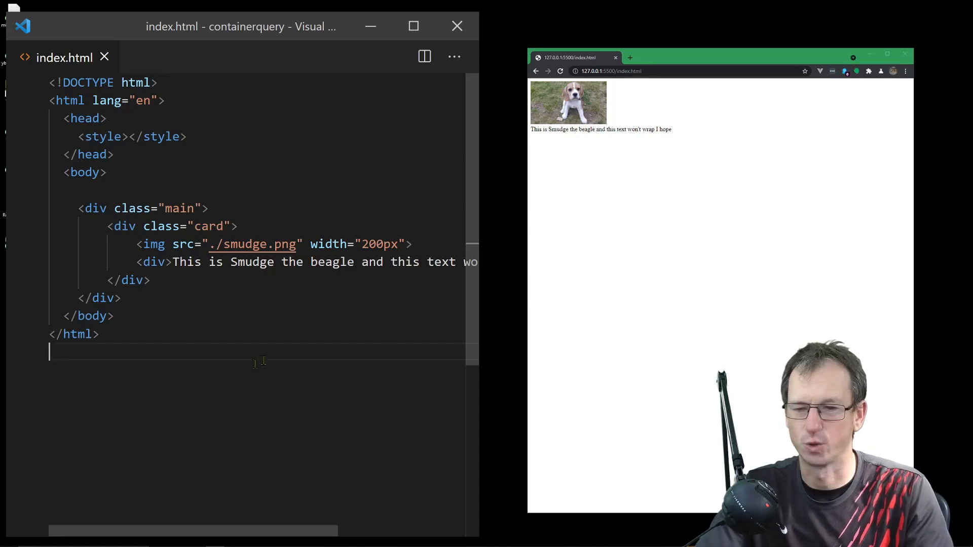
mouse_move(605, 182)
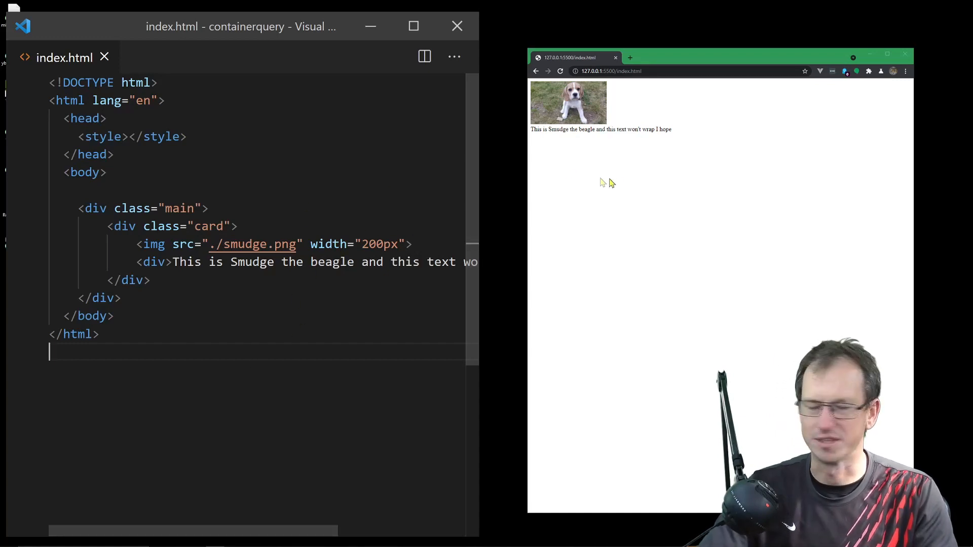
mouse_move(587, 113)
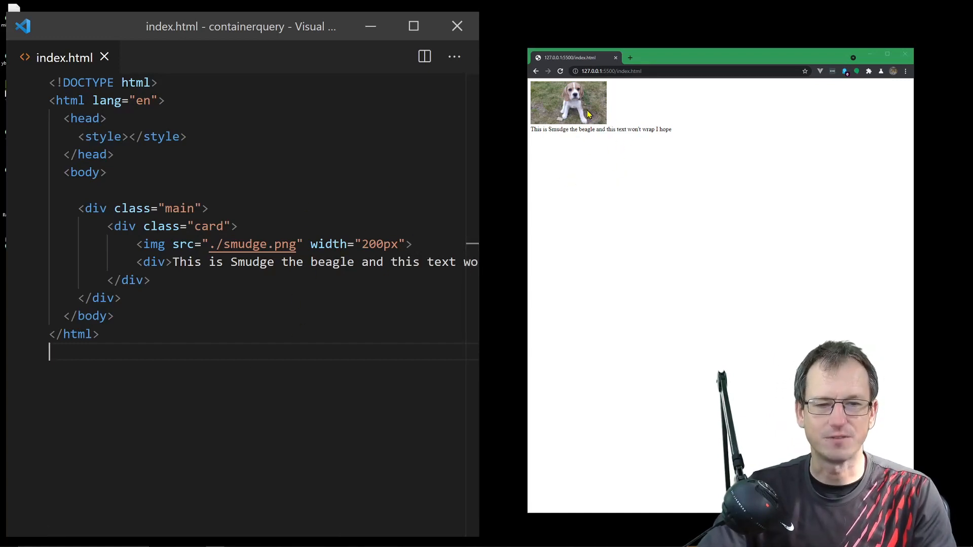
mouse_move(583, 130)
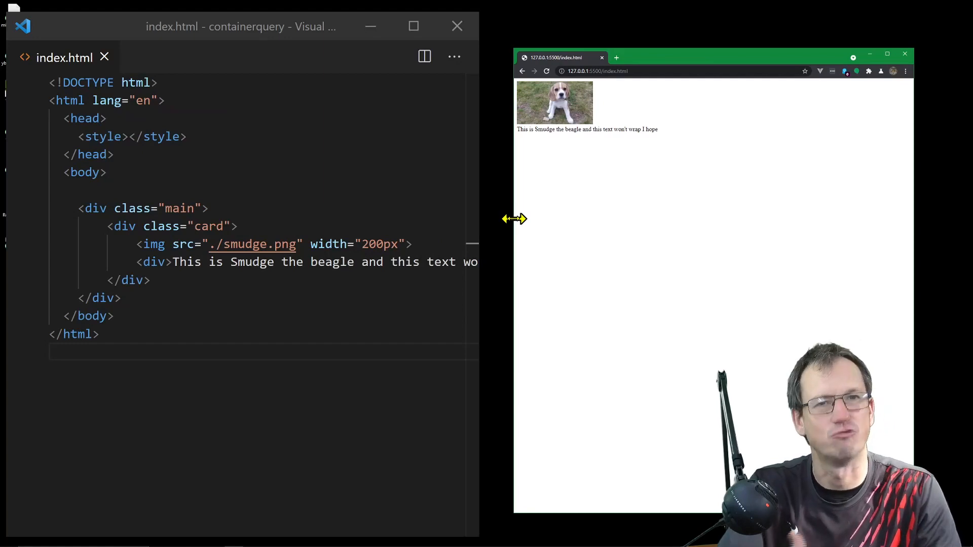
- Add a .card rule with display: flex and flex-direction: column
left_click(130, 136)
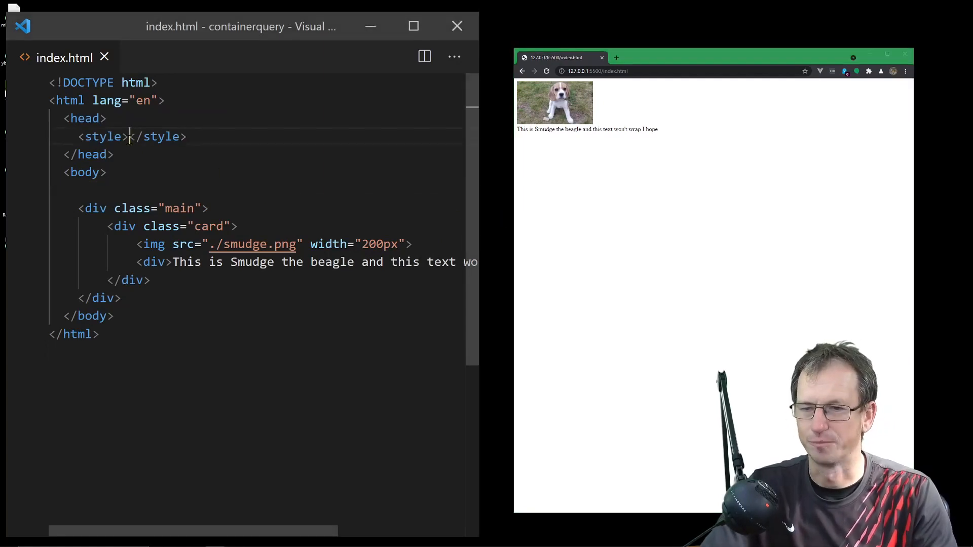
key("Enter")
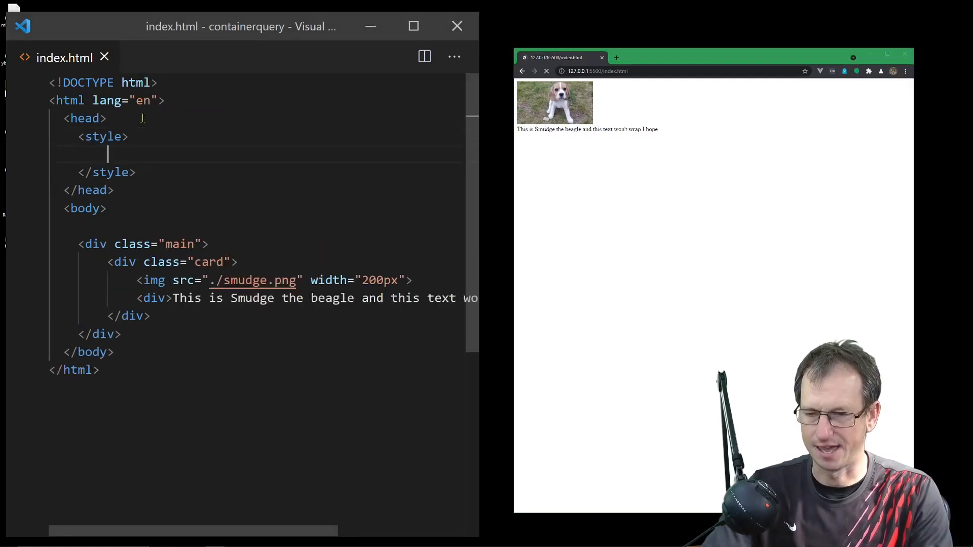
type(".card {")
type("displa")
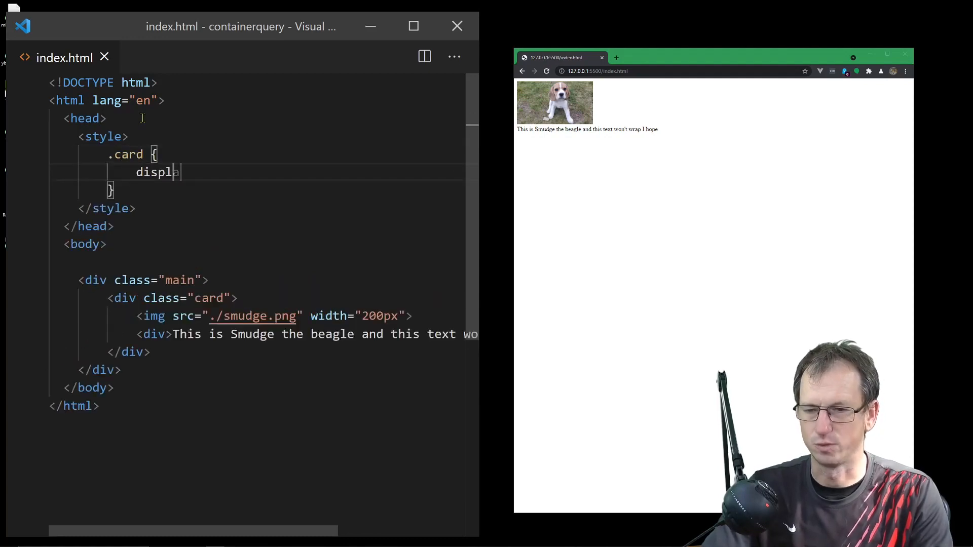
type("y: flex")
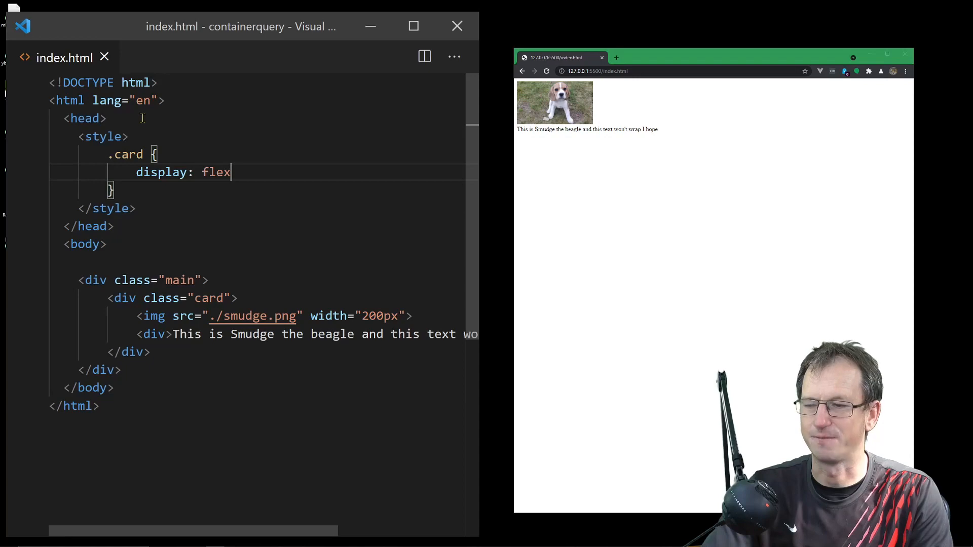
key("enter")
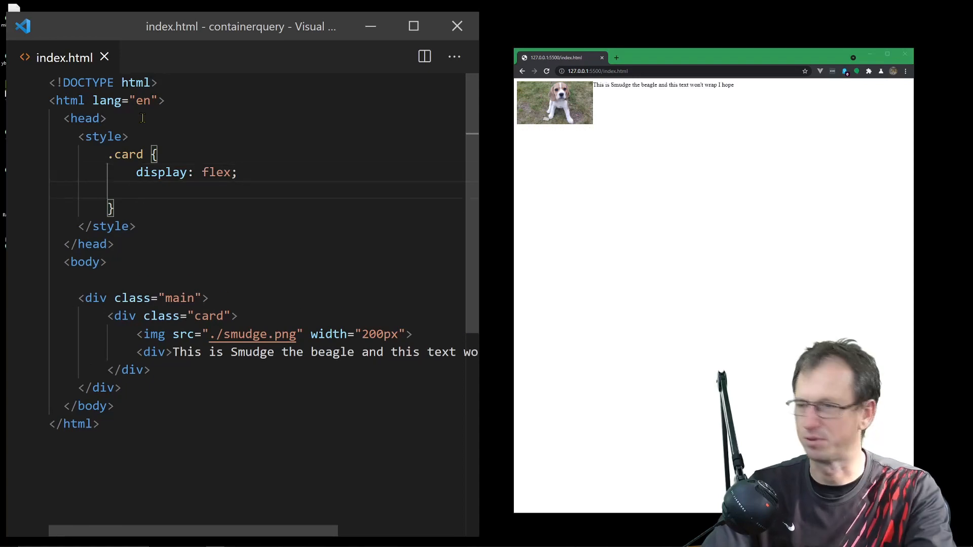
type("flex-")
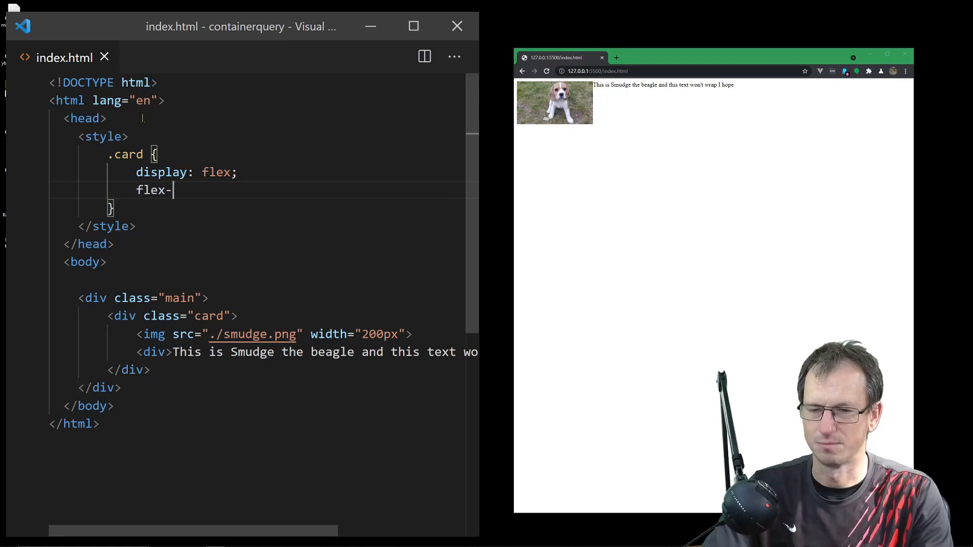
type("direction")
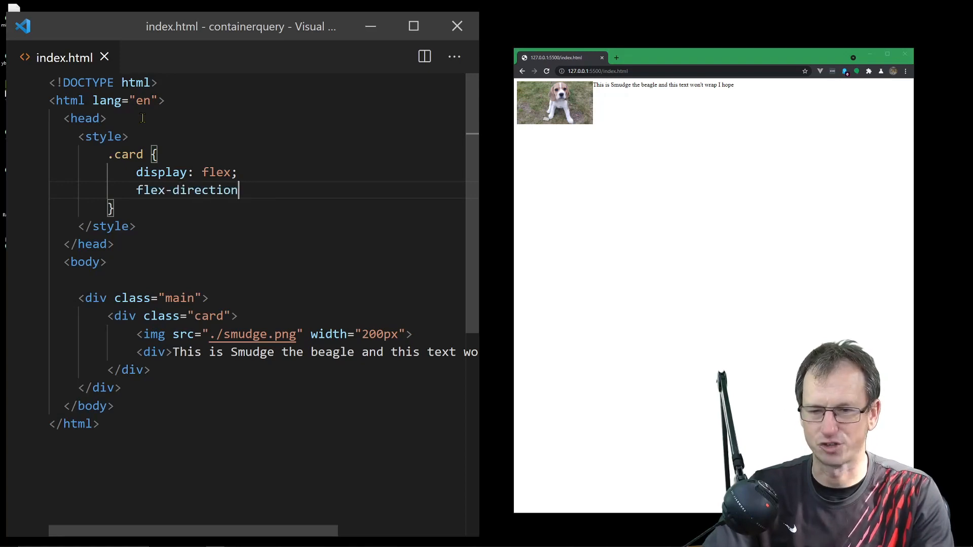
type(": co")
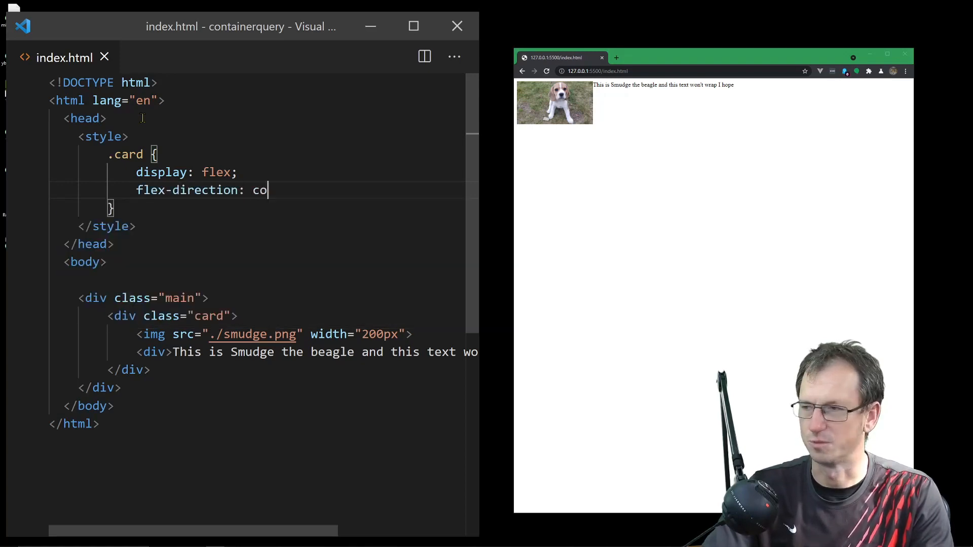
type("lu")
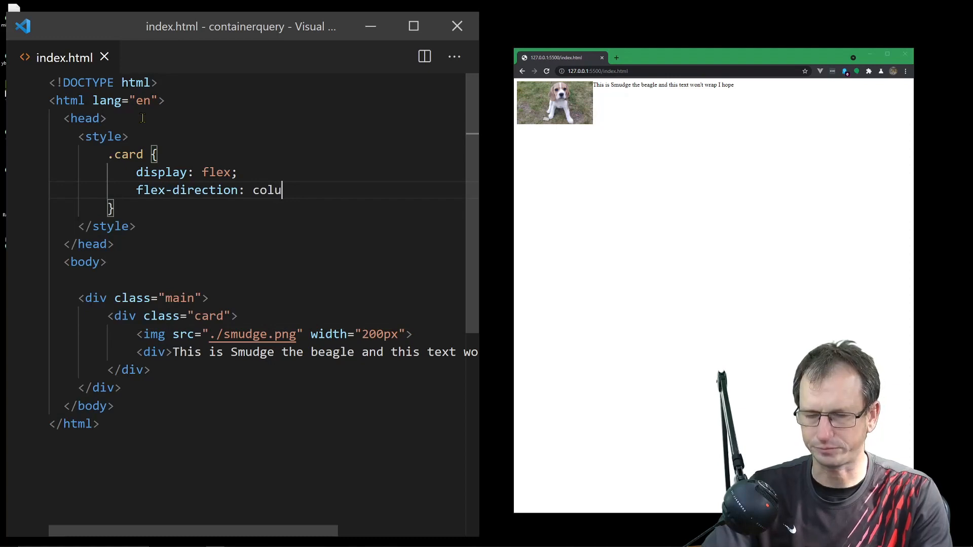
type("mn;")
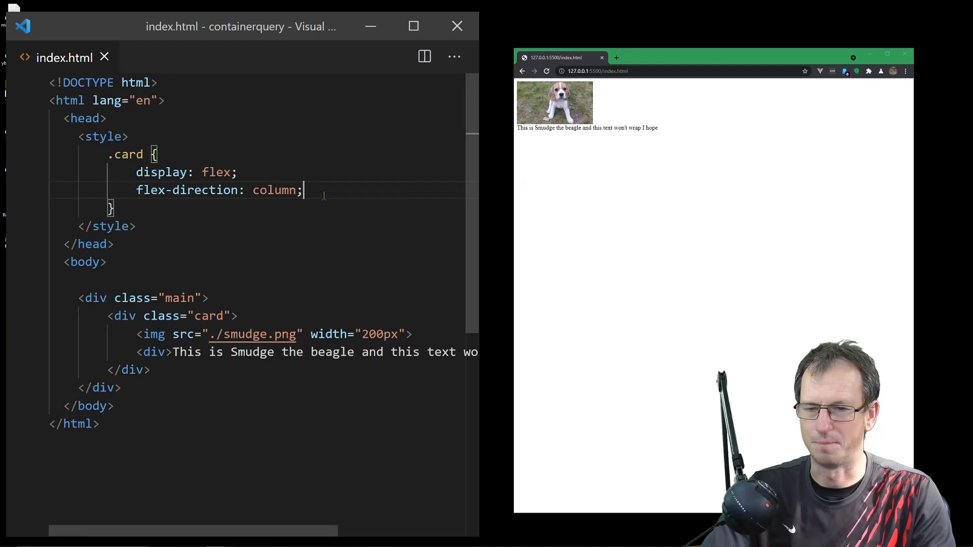
- Give the .card rule a yellow background
type("backgro")
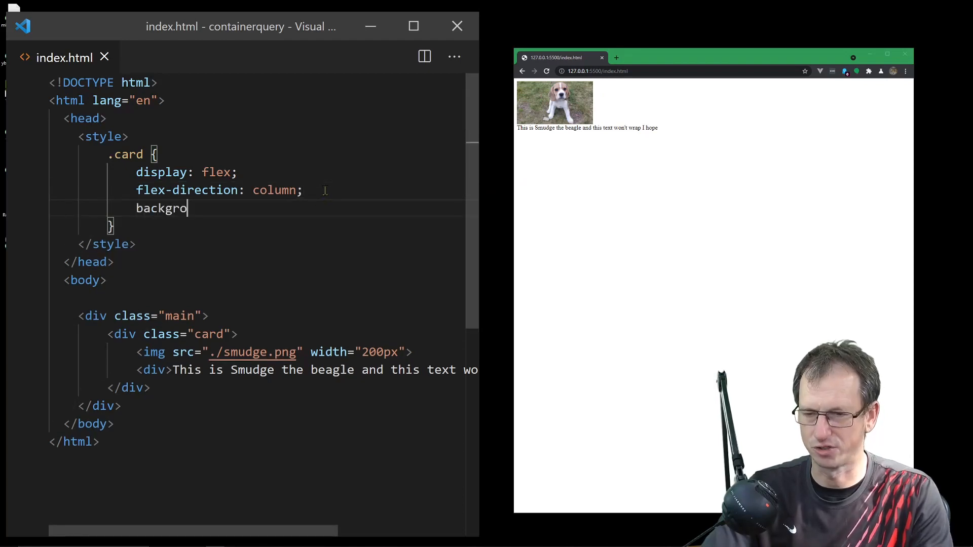
type("und: g")
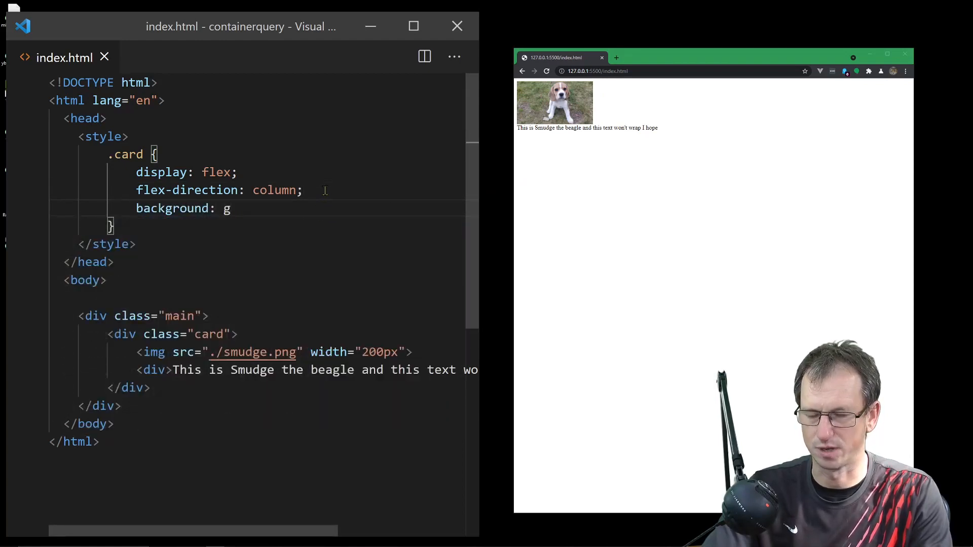
key("Backspace")
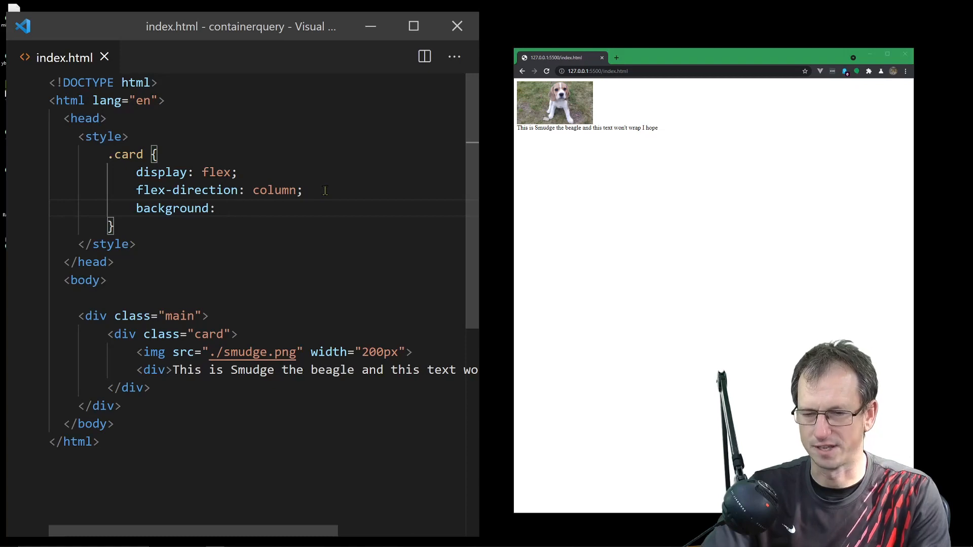
type("yellow;")
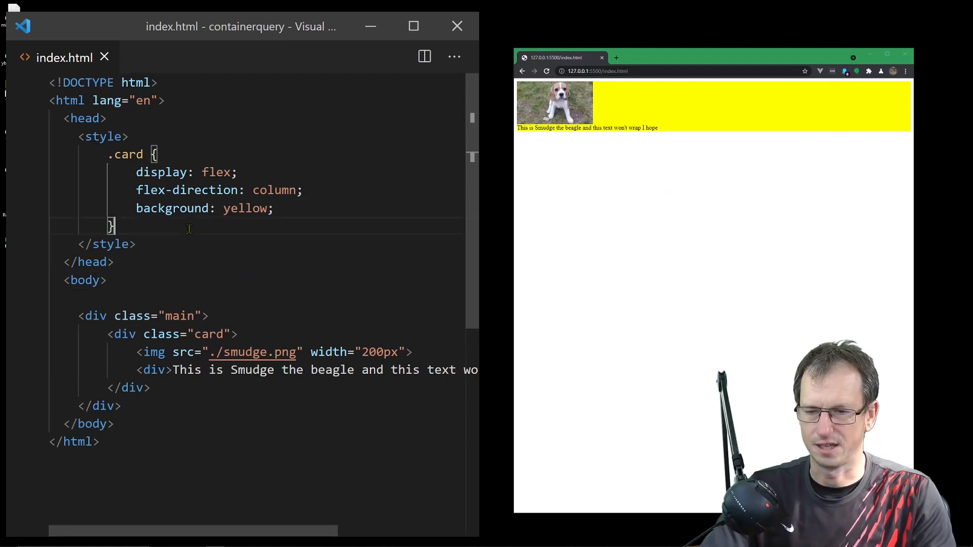
type("@me")
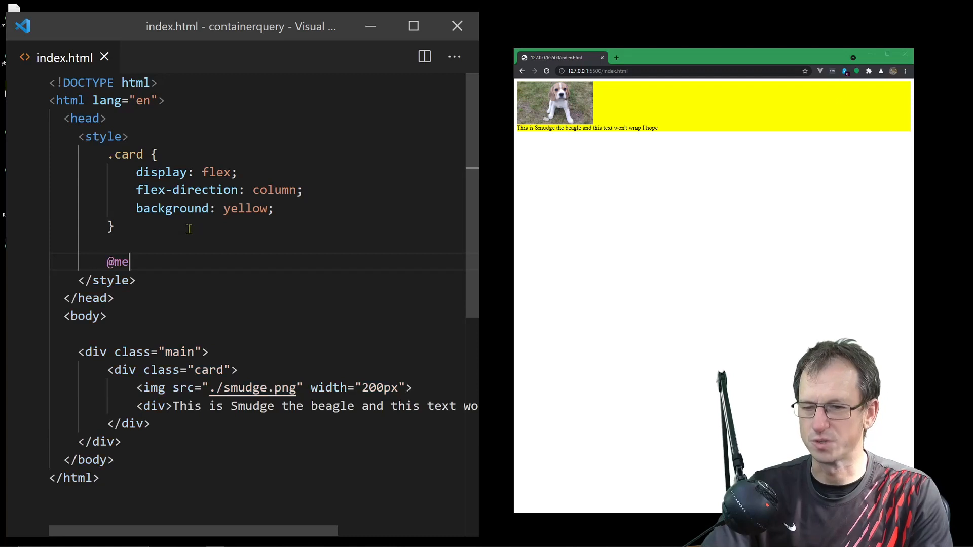
type("dia )")
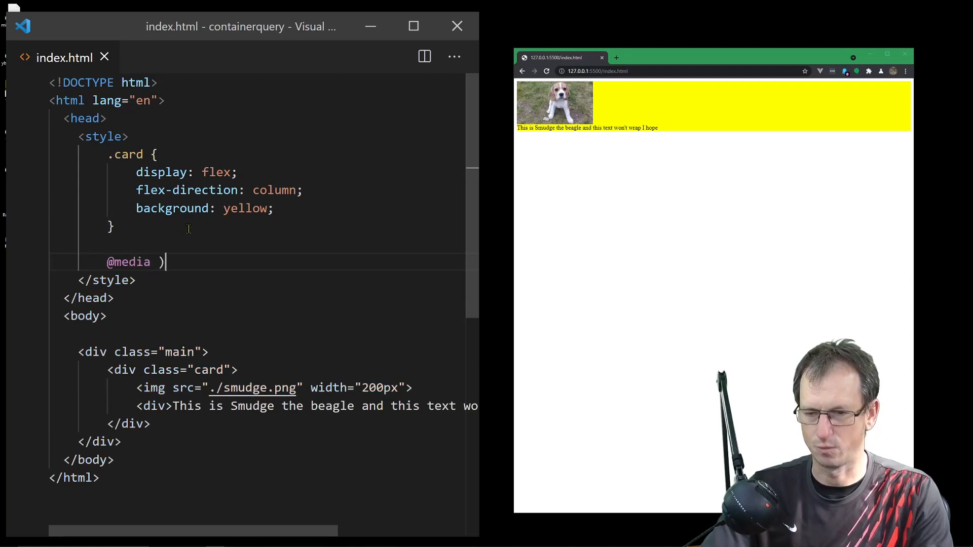
type("(")
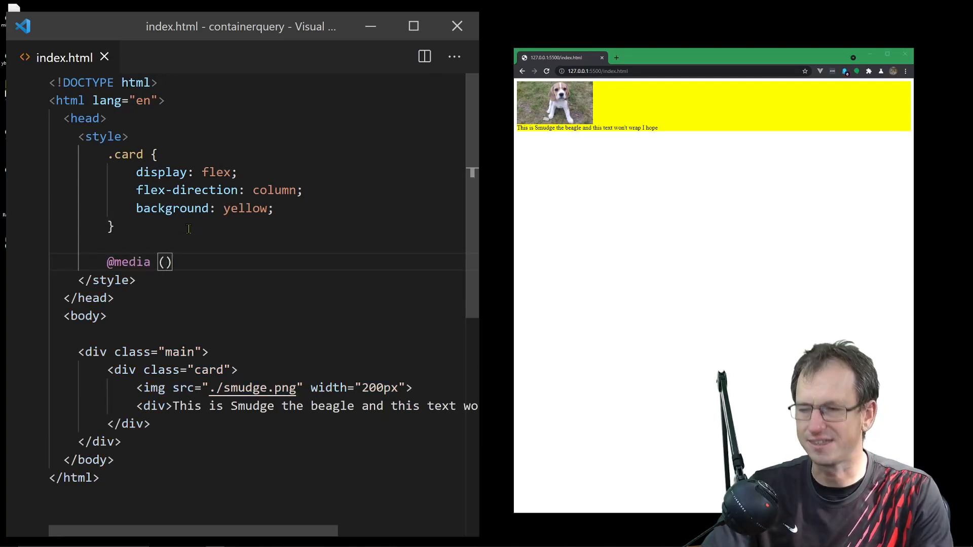
type("min-w")
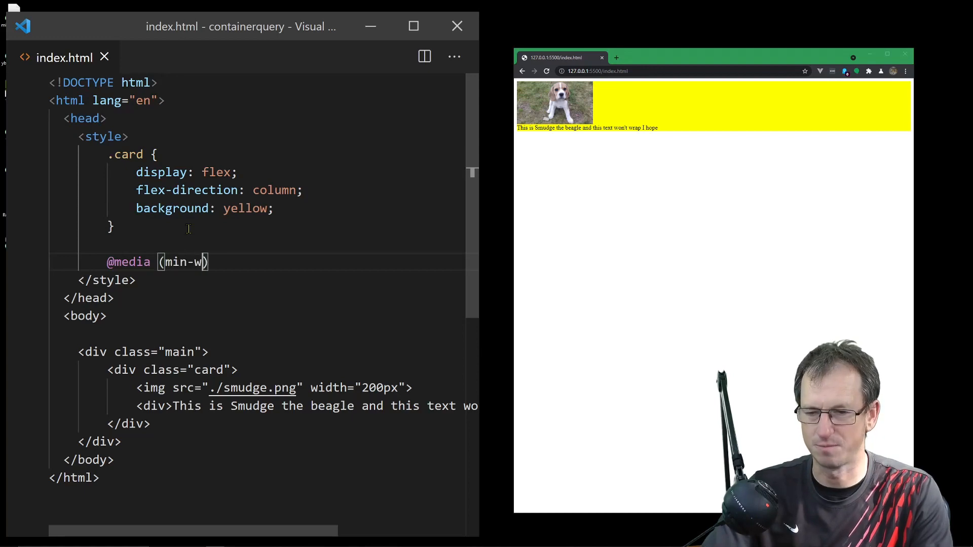
type("idth")
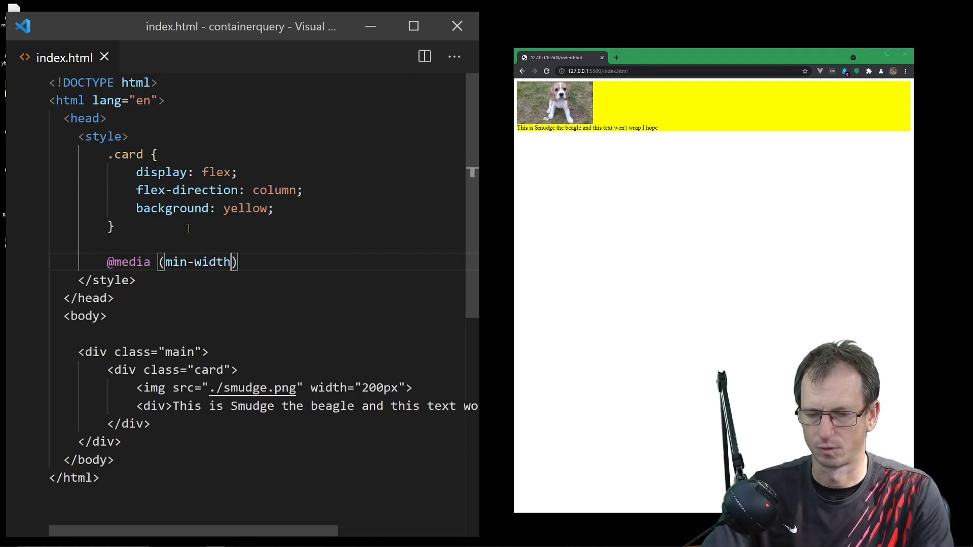
type(": 80c")
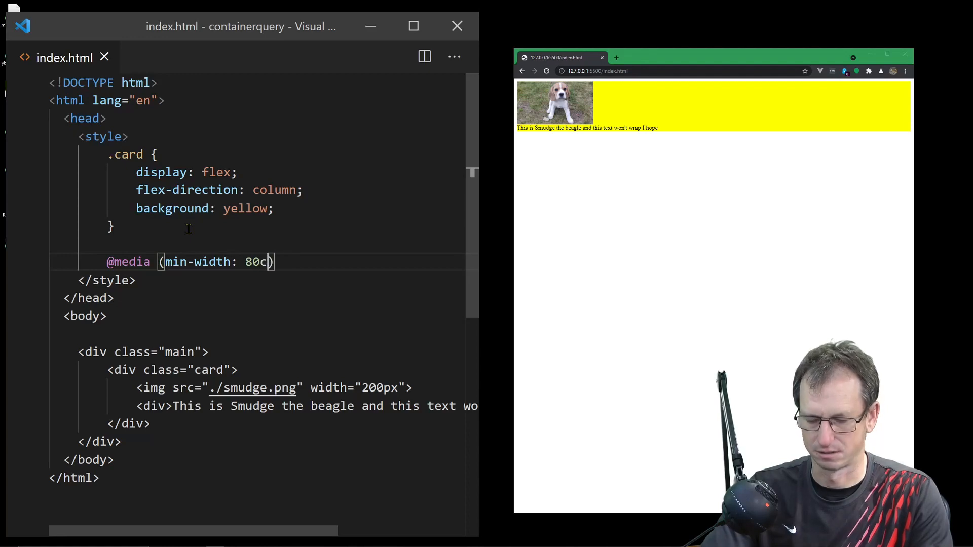
type("h")
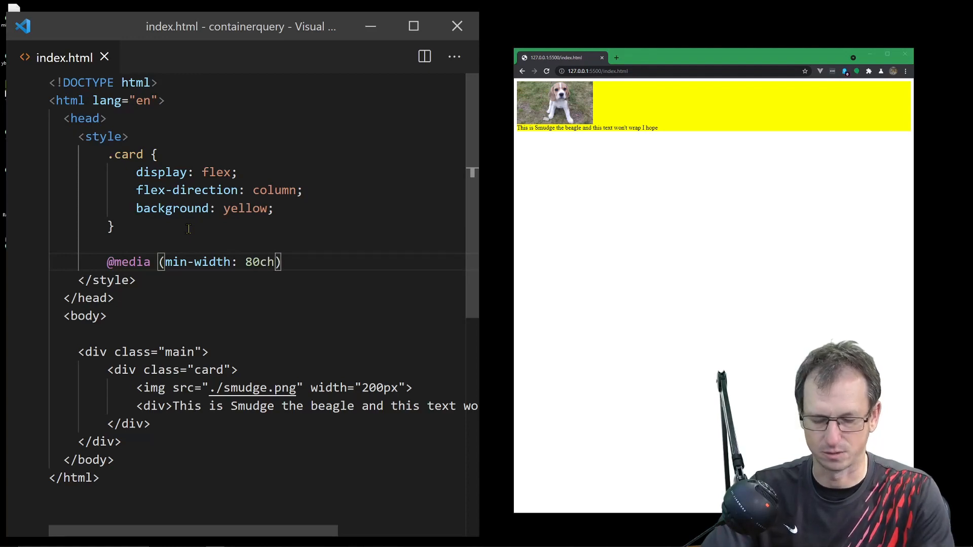
type("{")
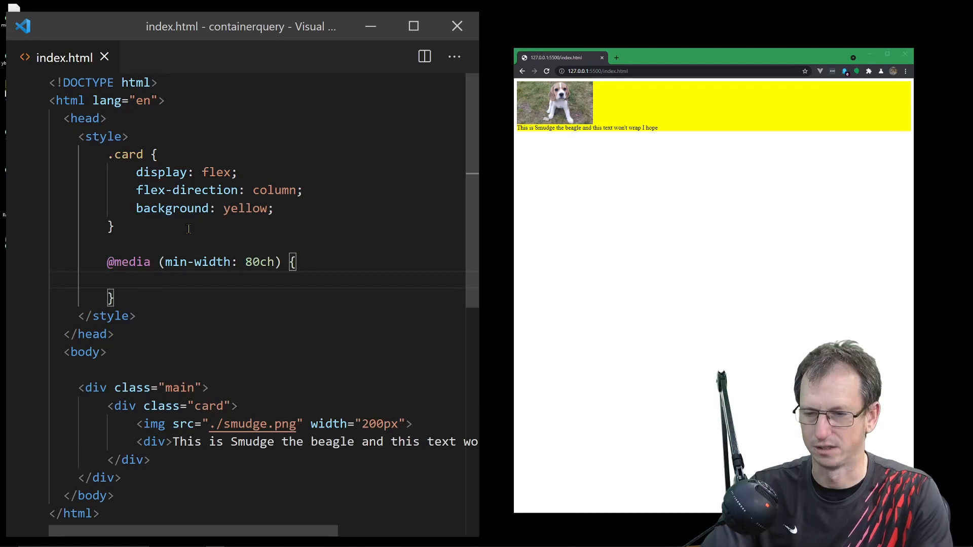
- Inside the media query, set .card to flex-direction: row
type(".card P")
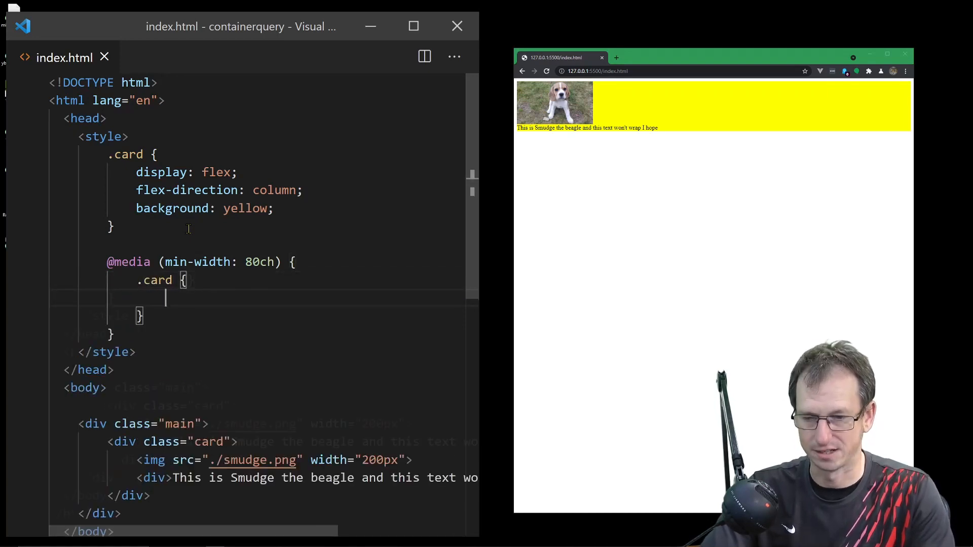
type("displ")
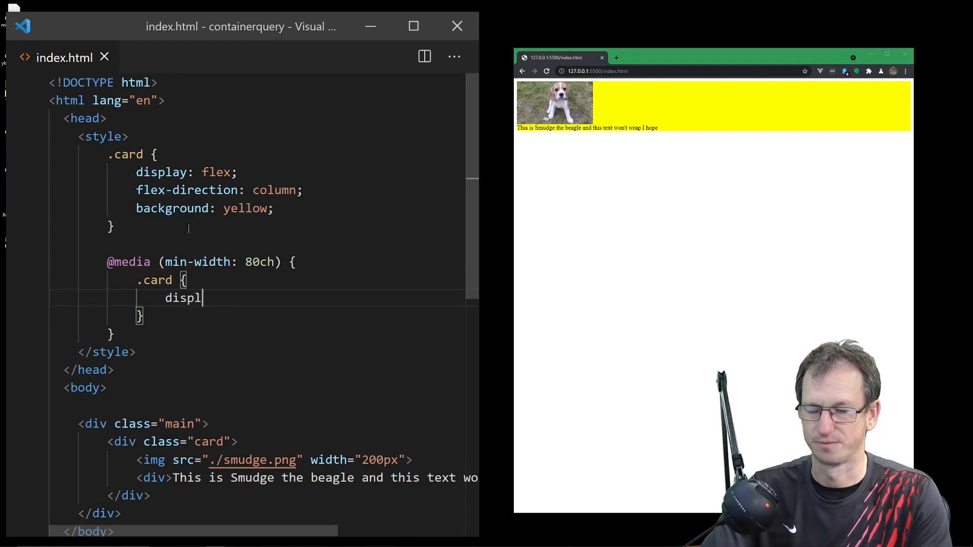
type("ay")
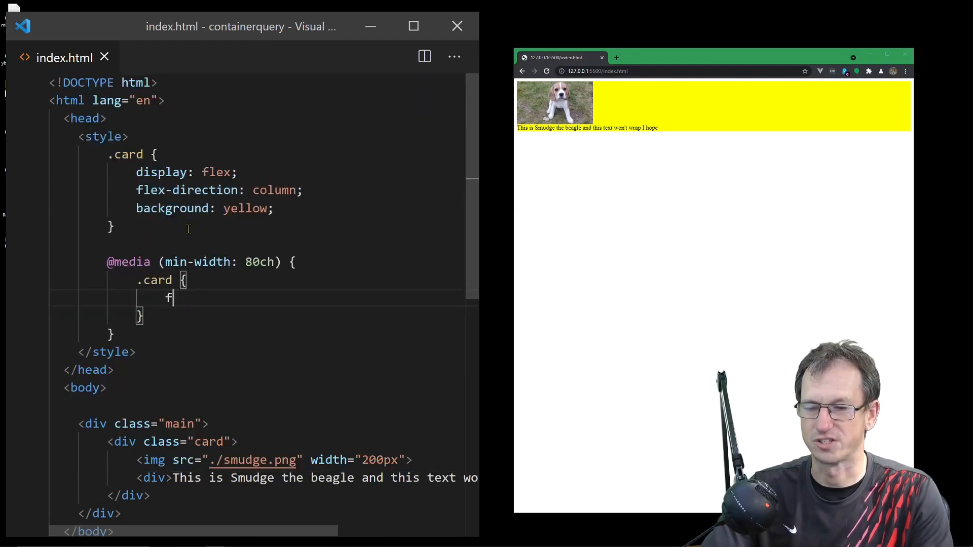
type("lex-dir")
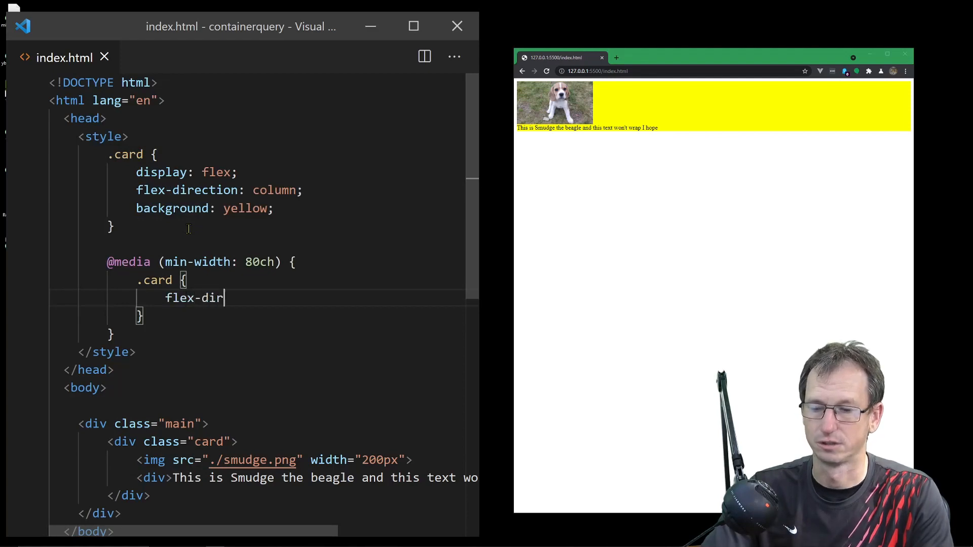
type("ection:")
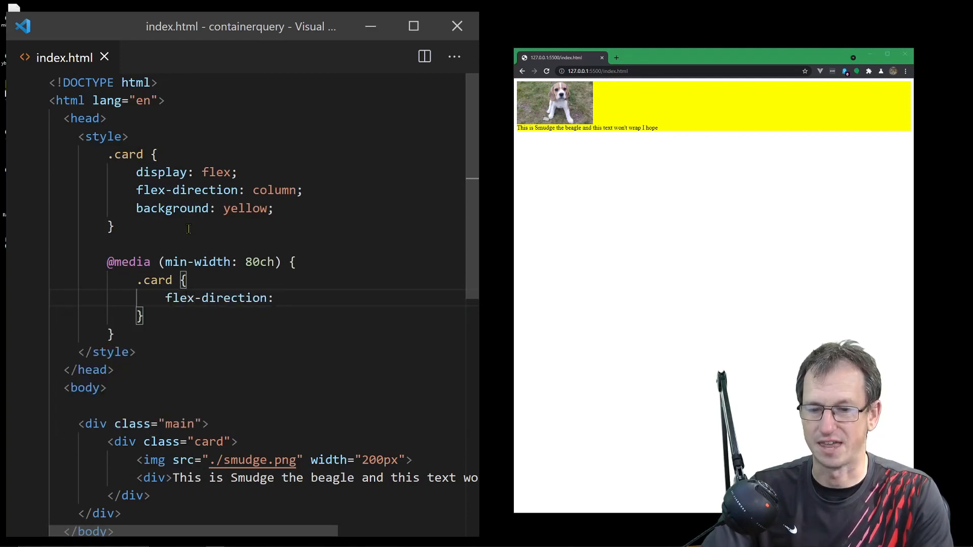
type("row;")
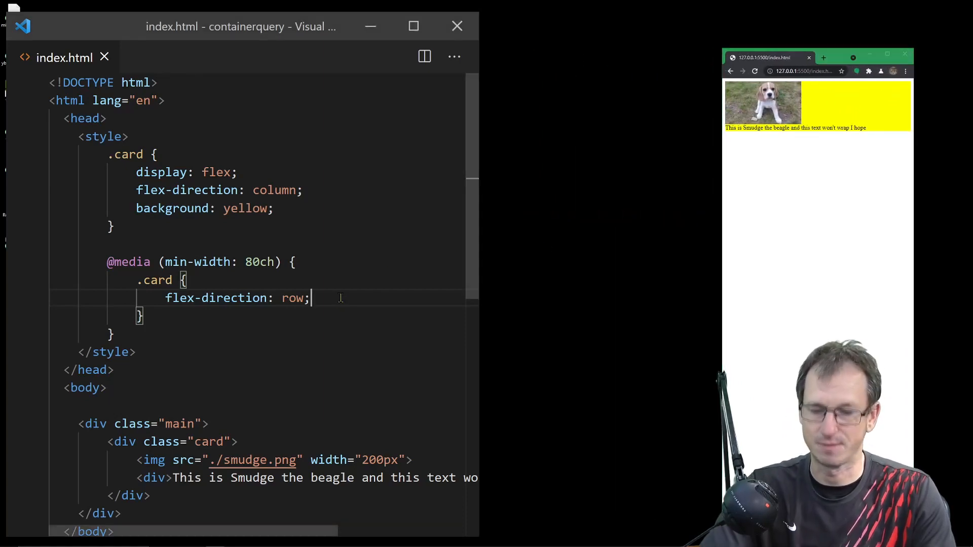
- Add background: green; to the media query's .card rule
type("background")
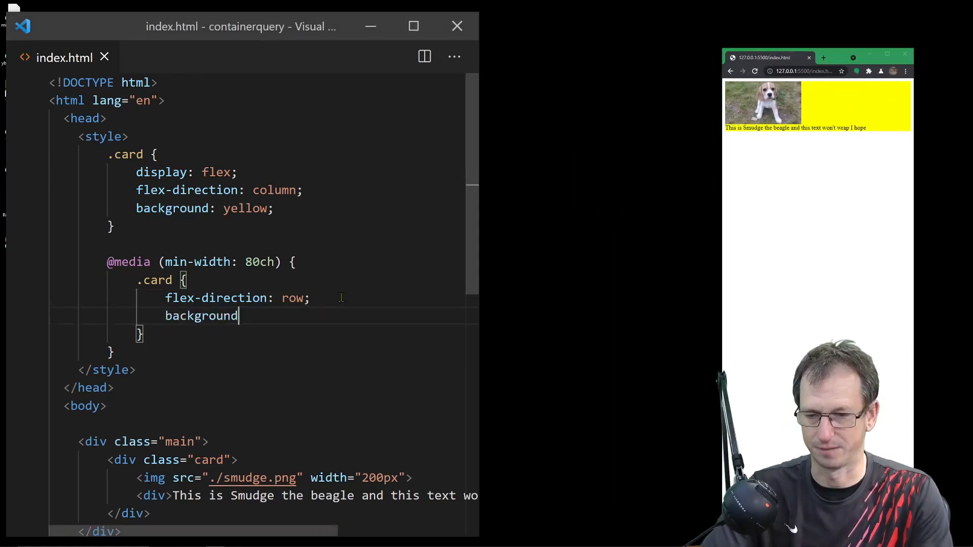
type(": green;")
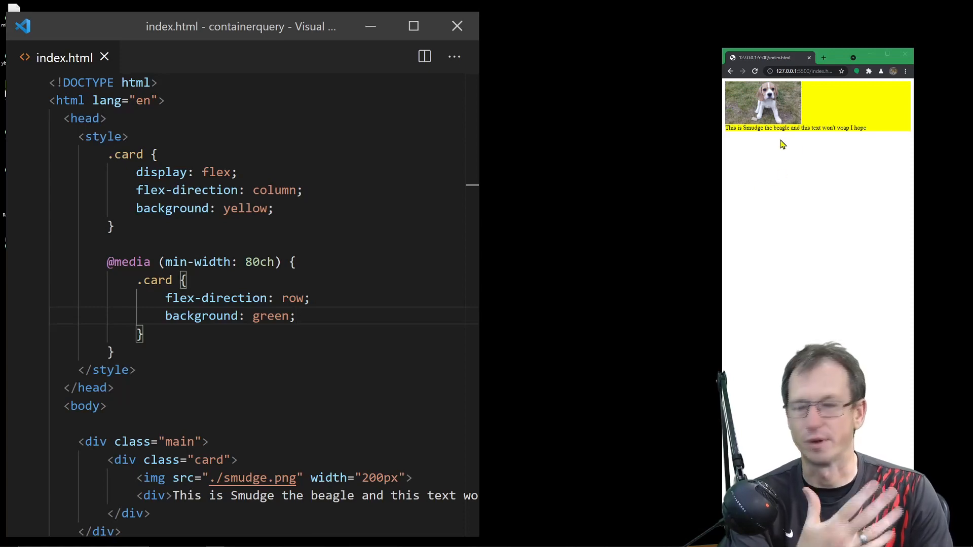
mouse_move(501, 228)
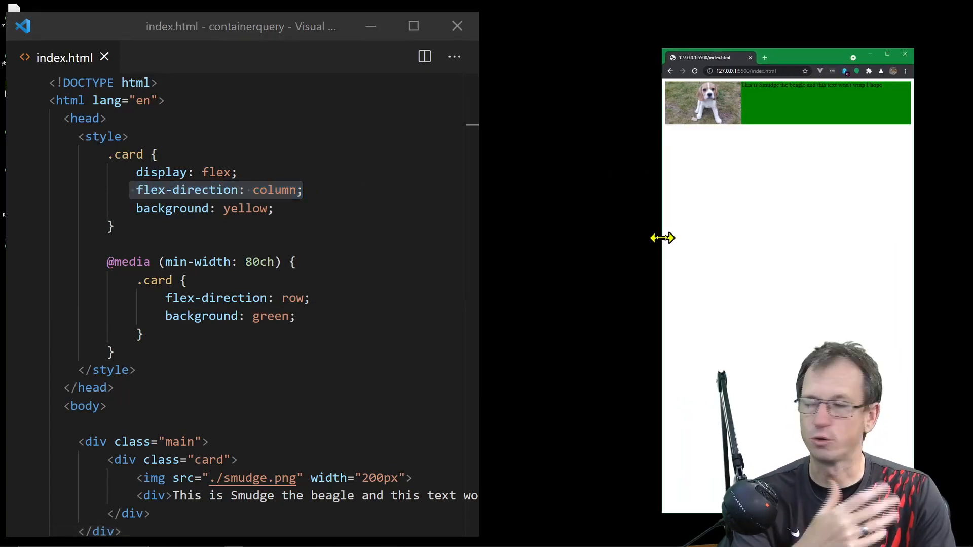
mouse_move(639, 245)
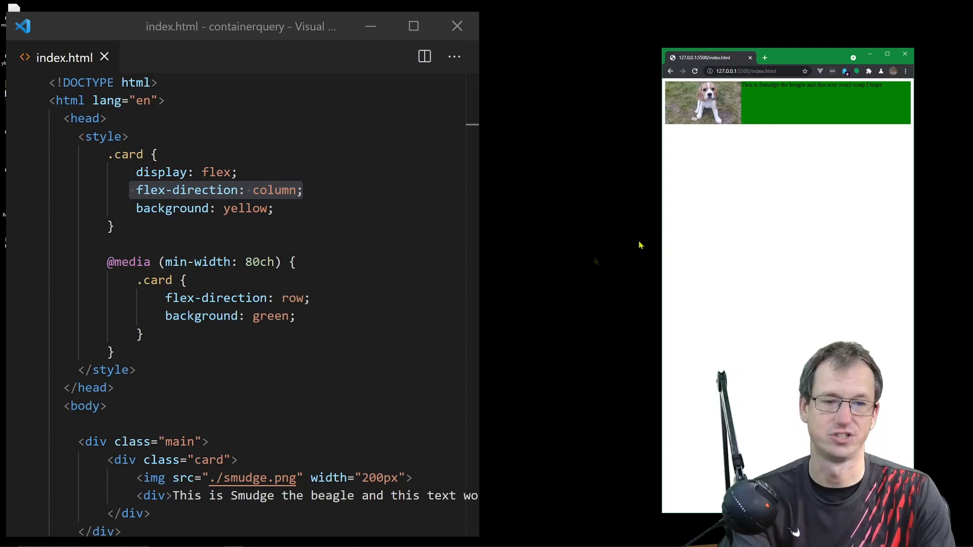
- Select the media query block and the flex-direction: row declaration
left_click_drag(106, 262, 115, 352)
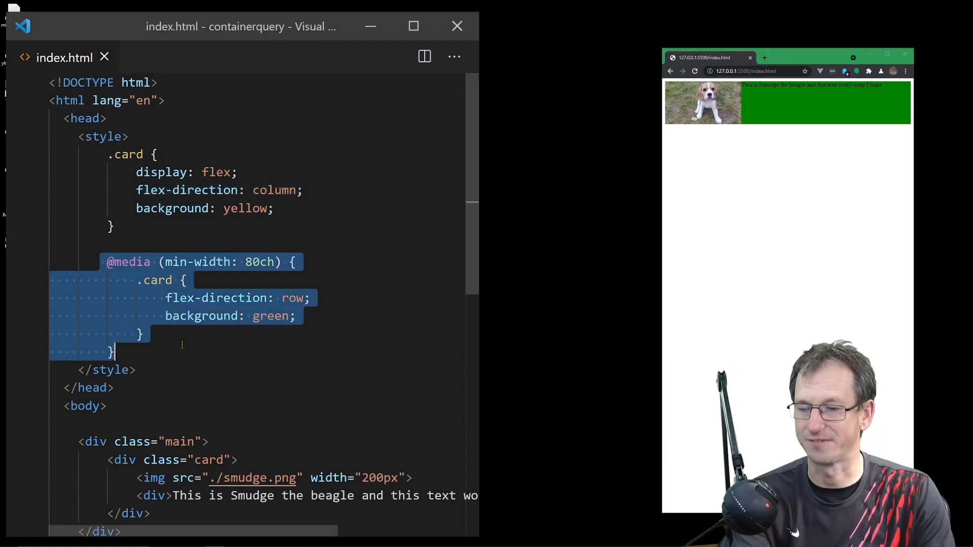
left_click(208, 298)
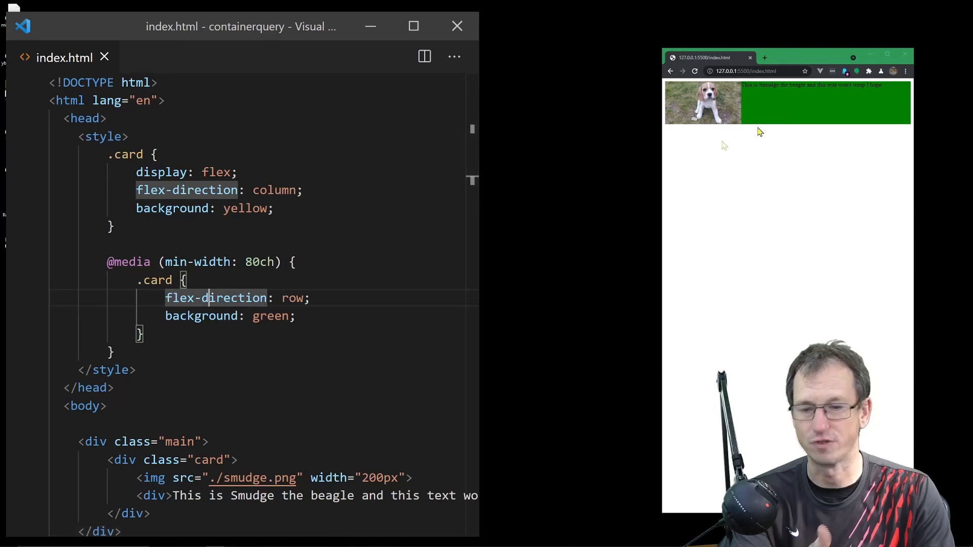
triple_click(235, 298)
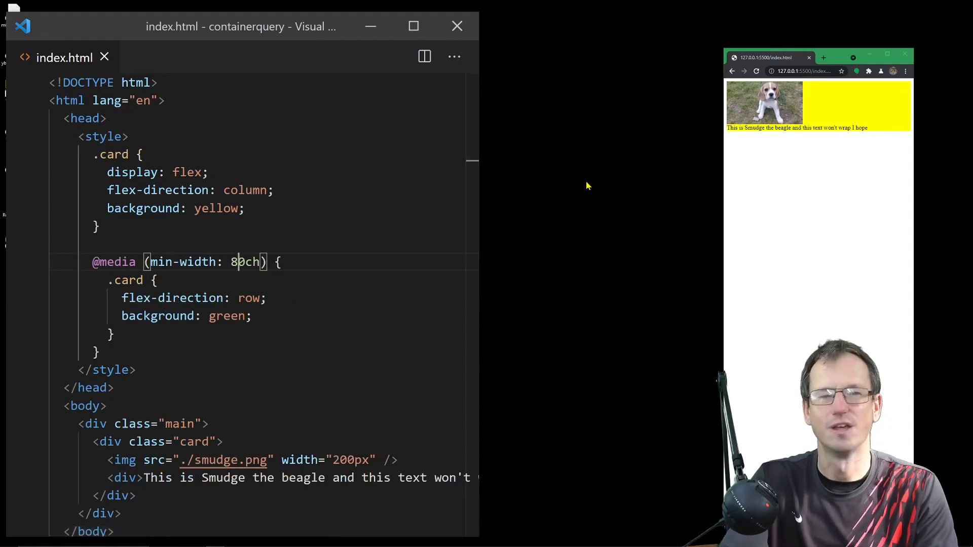
mouse_move(708, 221)
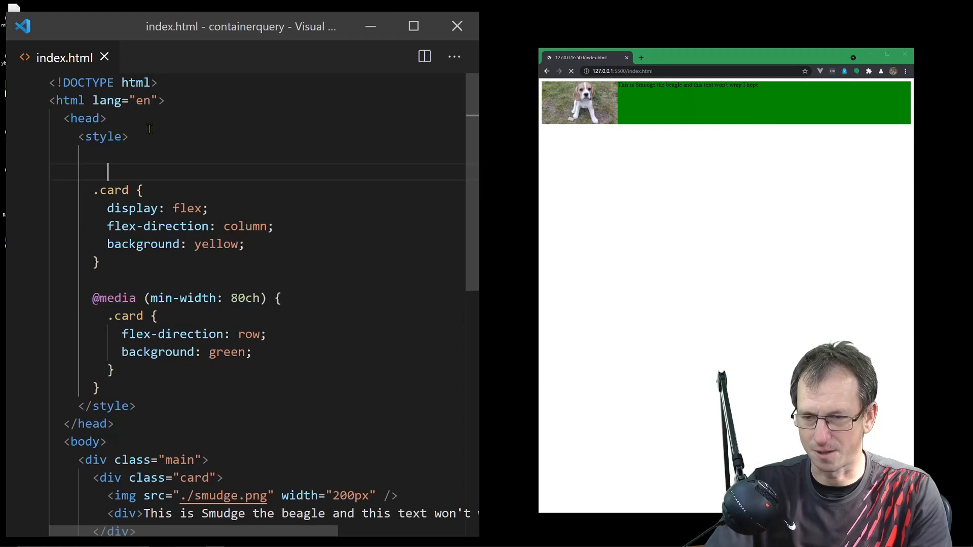
- Add a .main rule with width: 50% and fix its indentation
type(".main {")
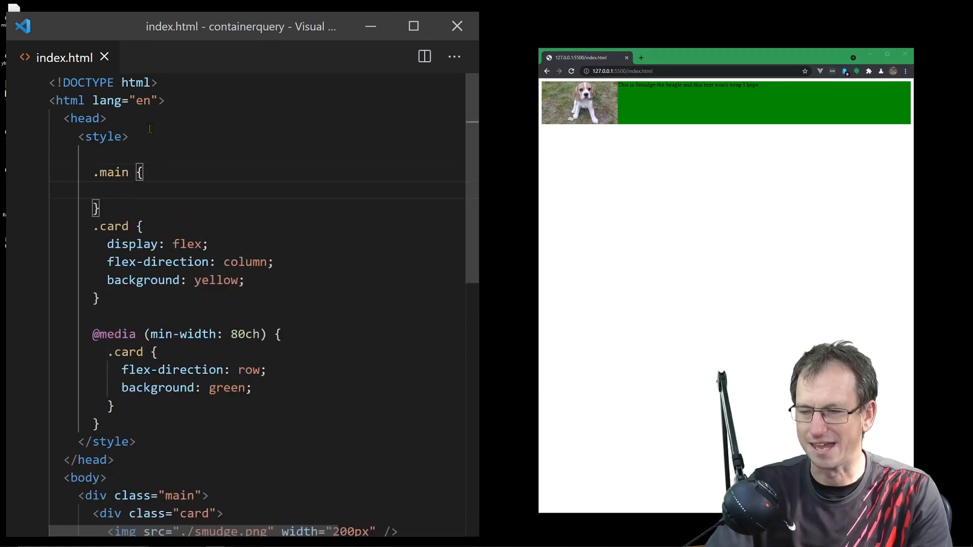
type("wid")
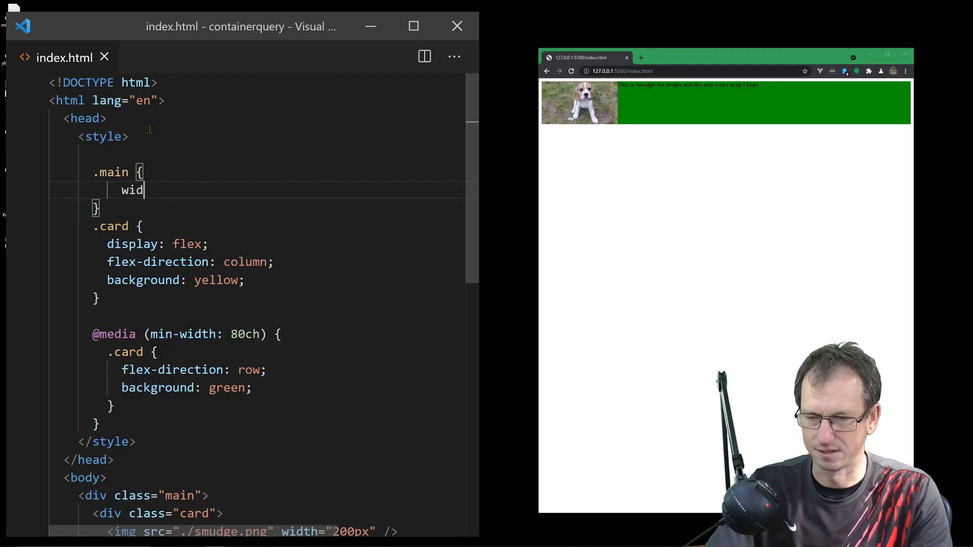
type("th: 50%;")
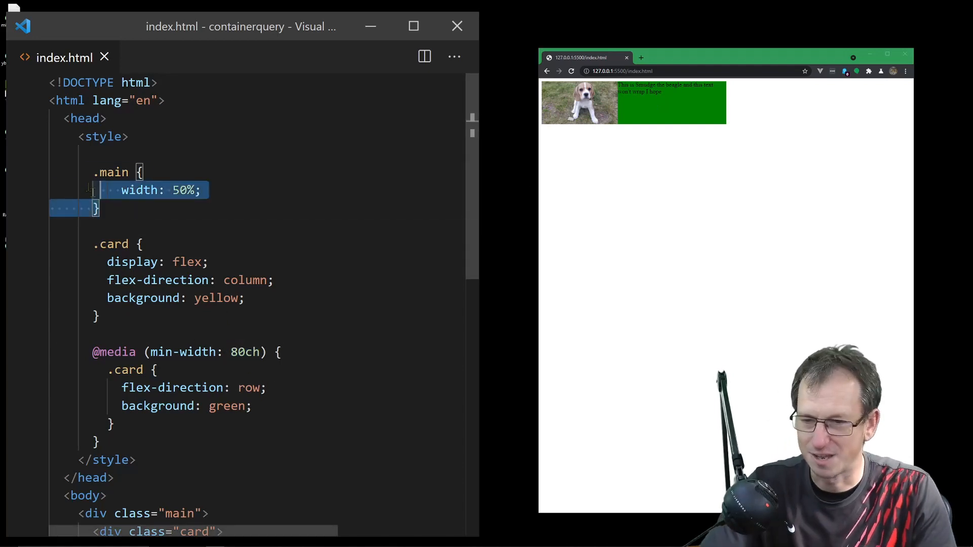
key("ctrl+/")
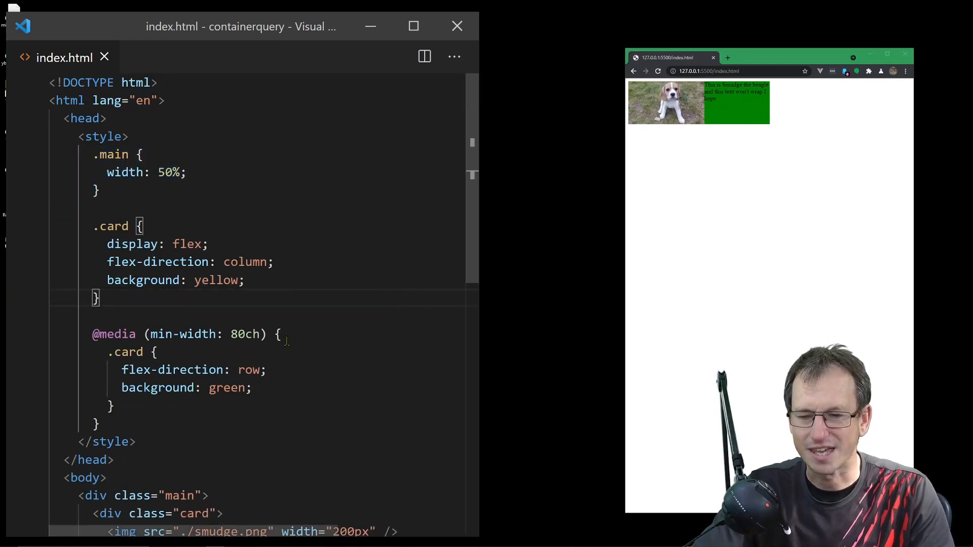
left_click_drag(149, 334, 260, 334)
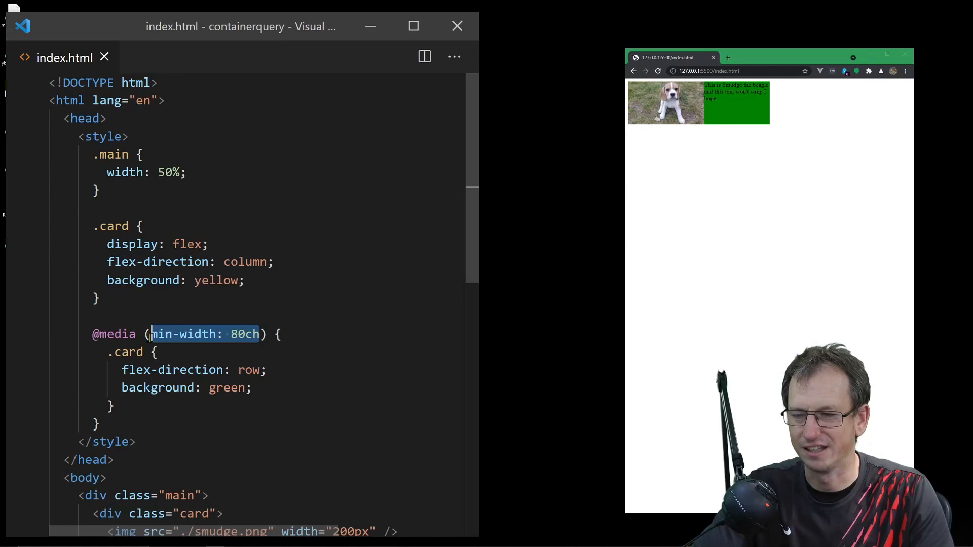
mouse_move(840, 127)
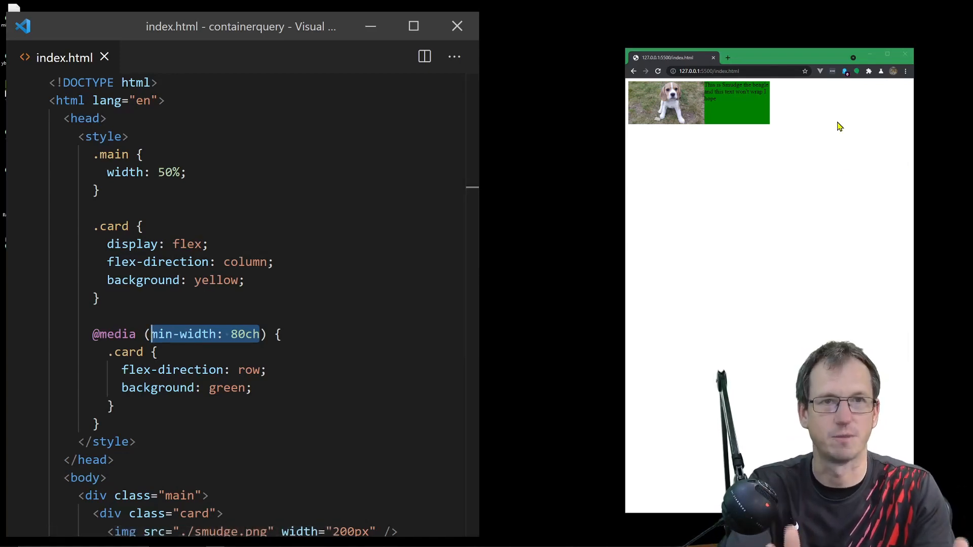
mouse_move(745, 155)
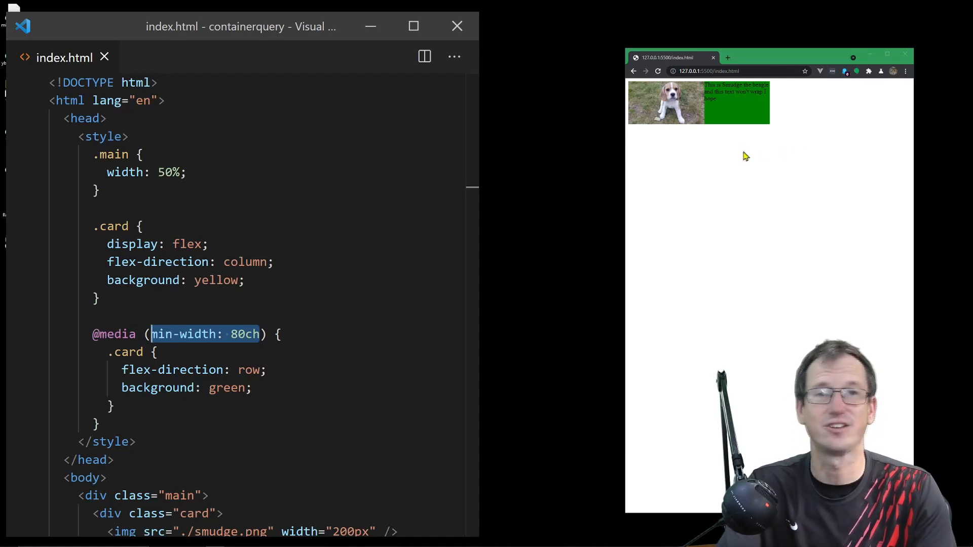
mouse_move(746, 174)
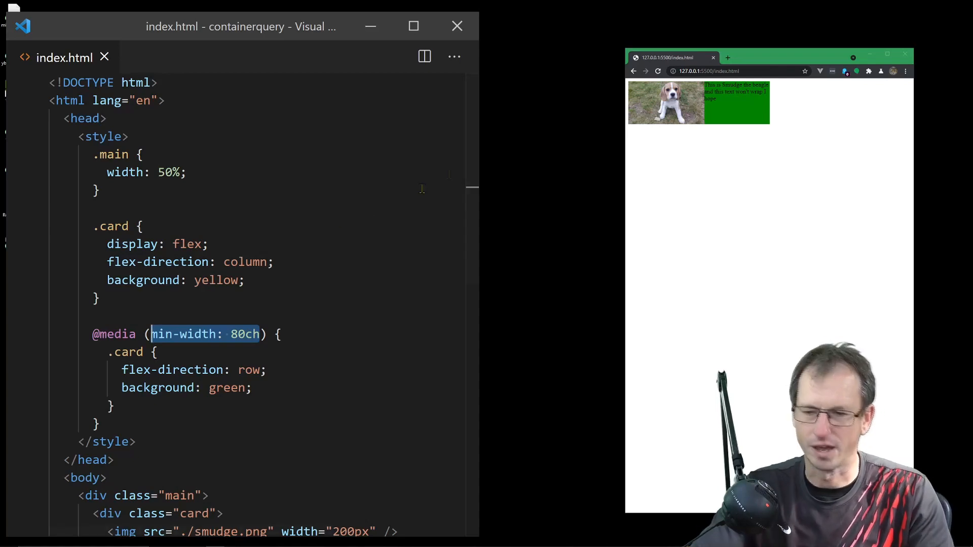
left_click(203, 213)
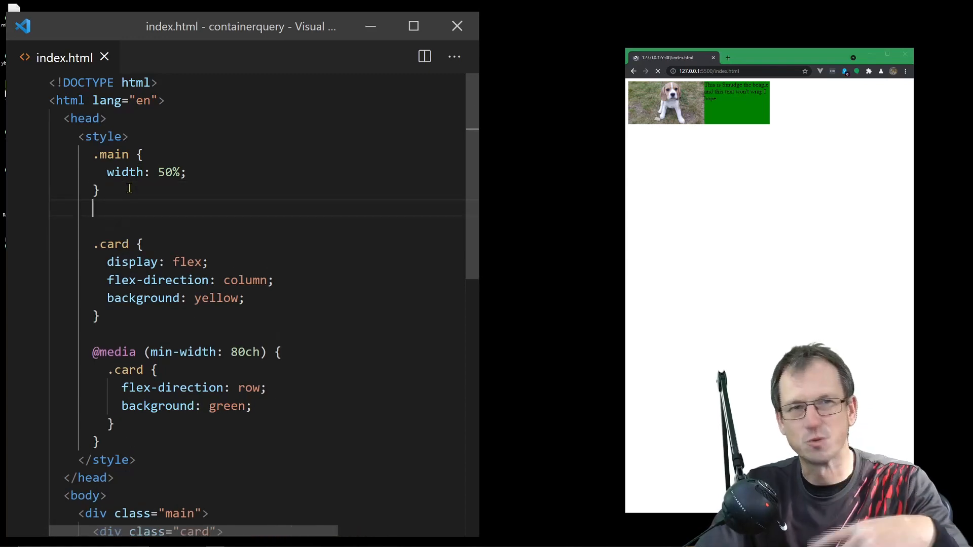
- Write a second .main rule containing contain: layout inline-size
type(".main {")
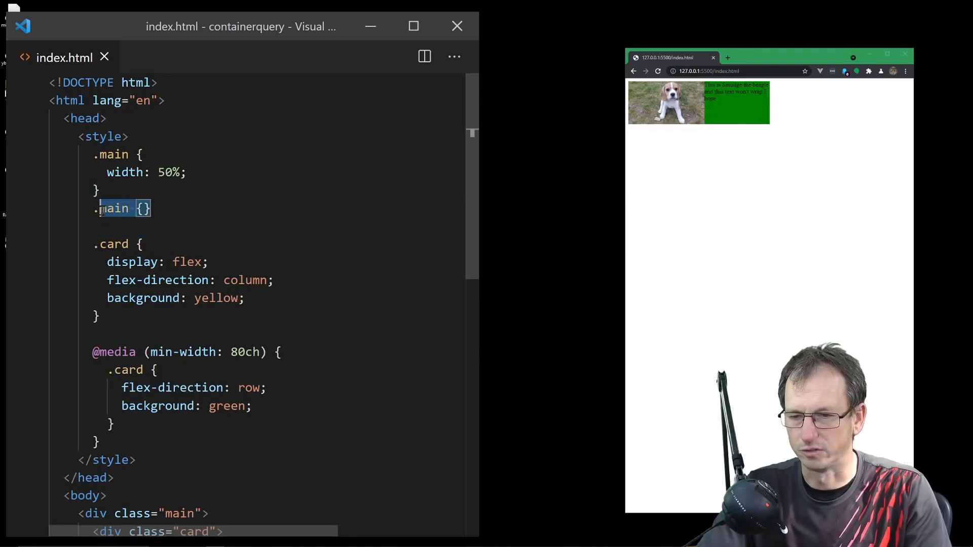
key("Enter")
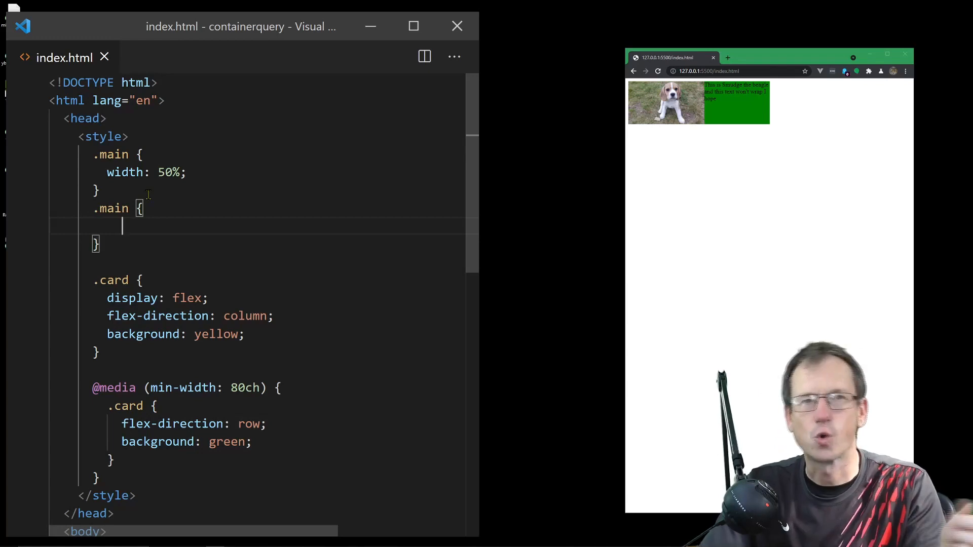
type("contain")
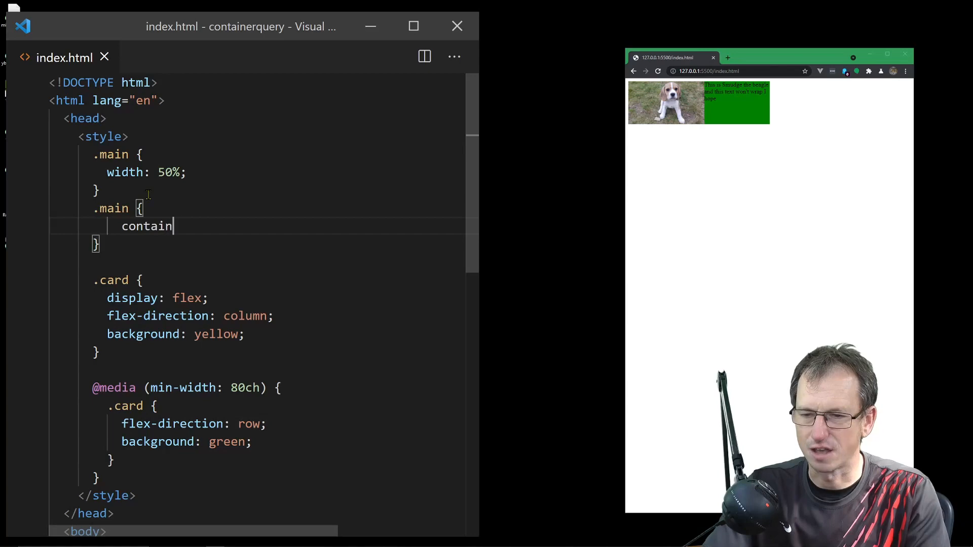
type(":")
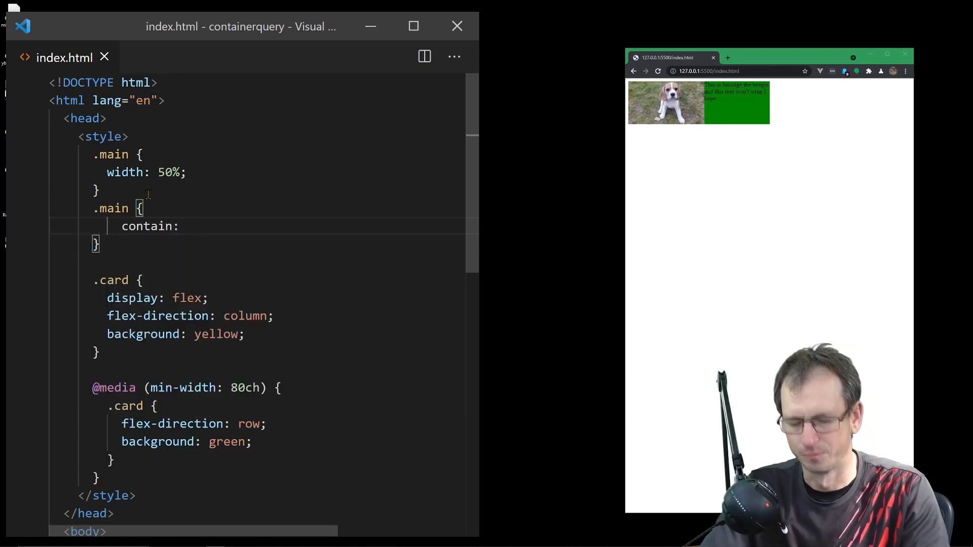
type("layout inline-si")
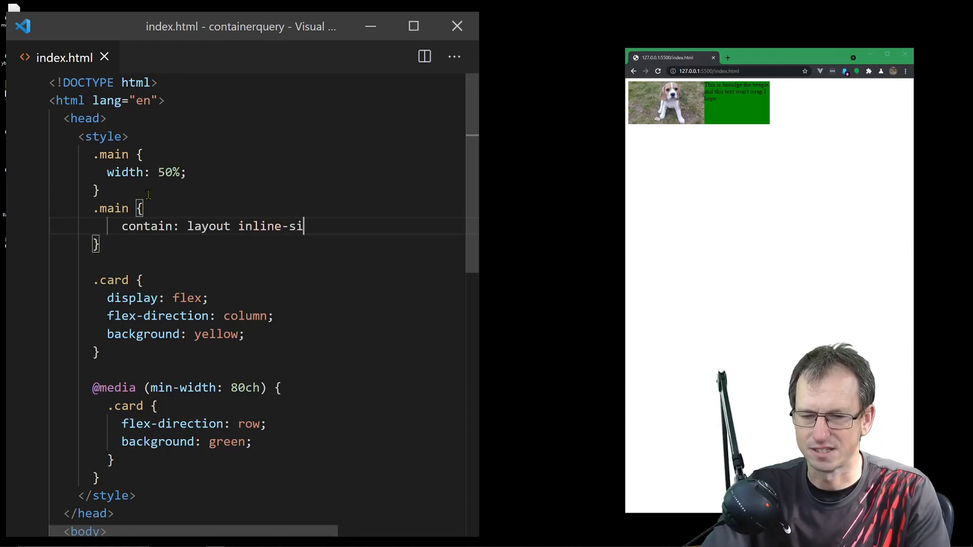
type("ze;")
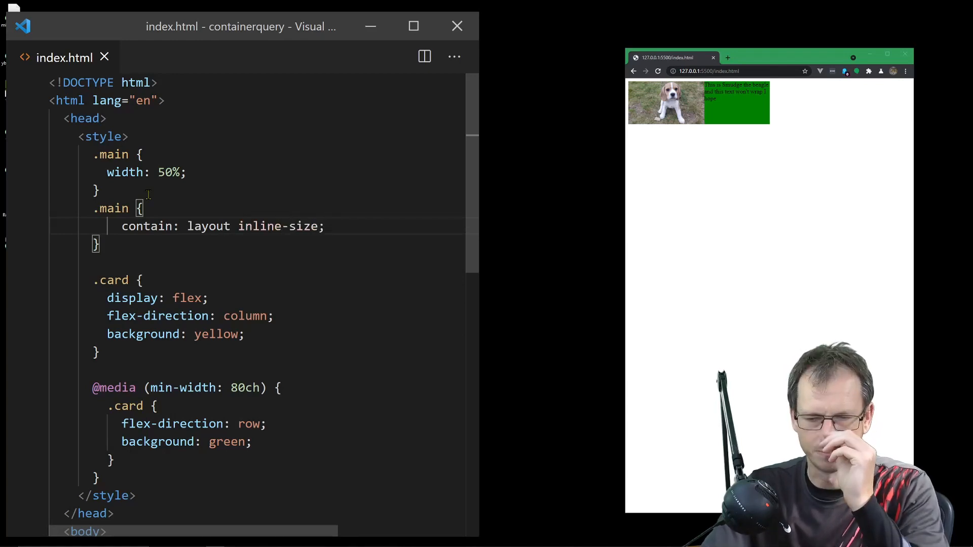